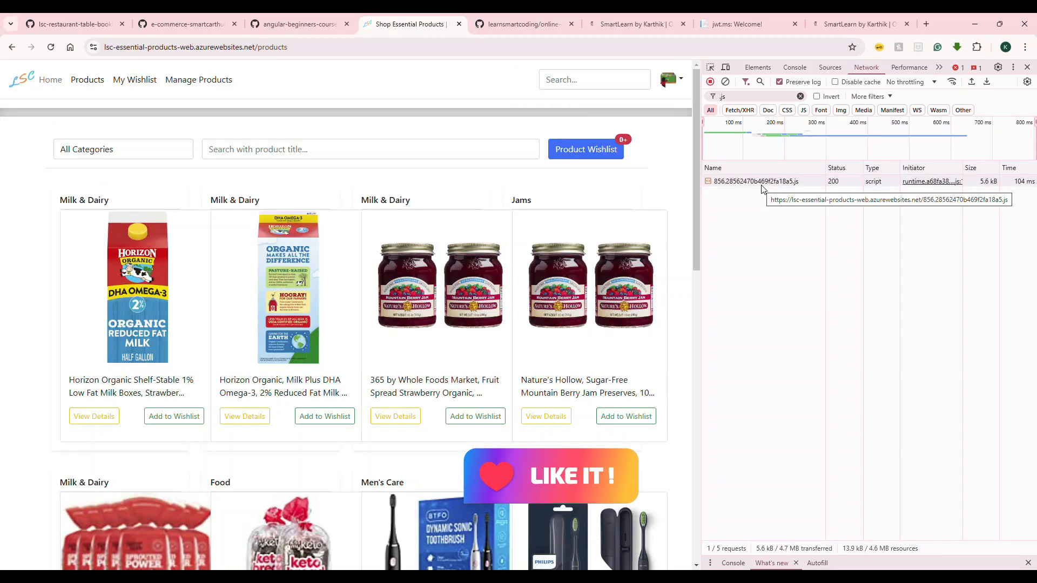
# Visit the SmartLearn Chat page and inspect its loaded chunk-DO5VKPGD.js request.
pyautogui.click(635, 24)
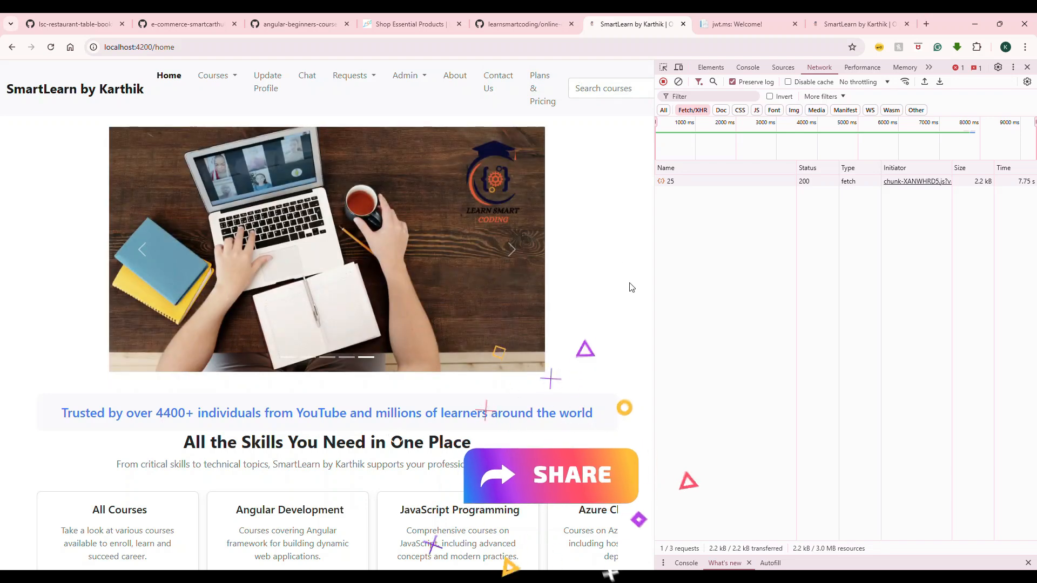
pyautogui.click(305, 74)
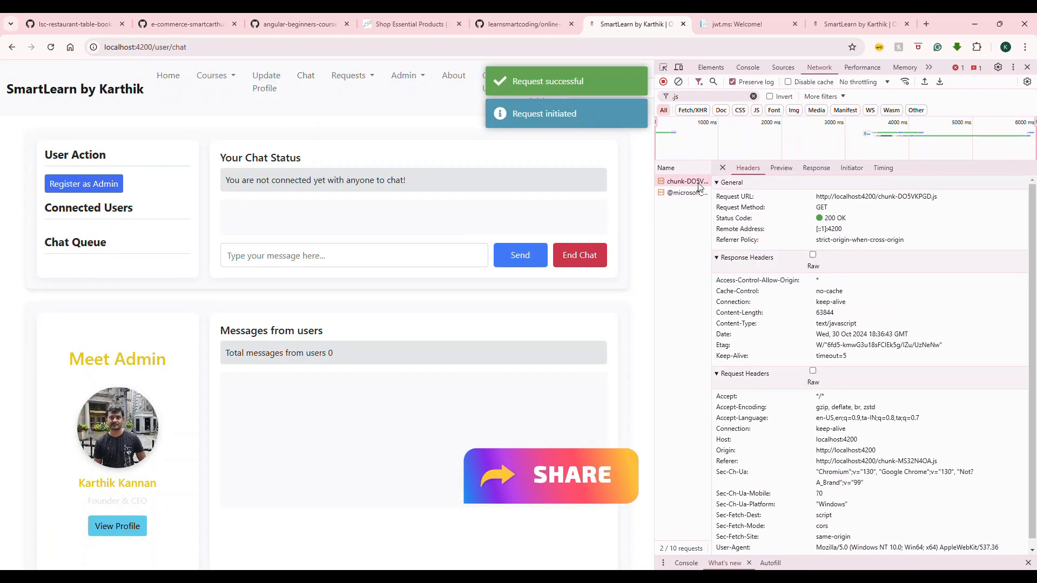
pyautogui.click(410, 24)
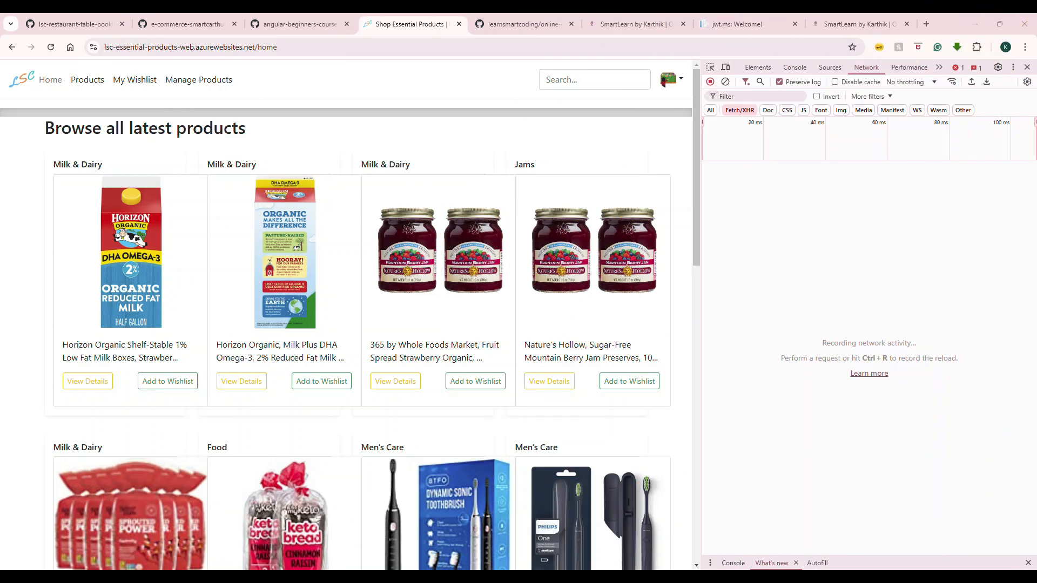
pyautogui.moveTo(277, 194)
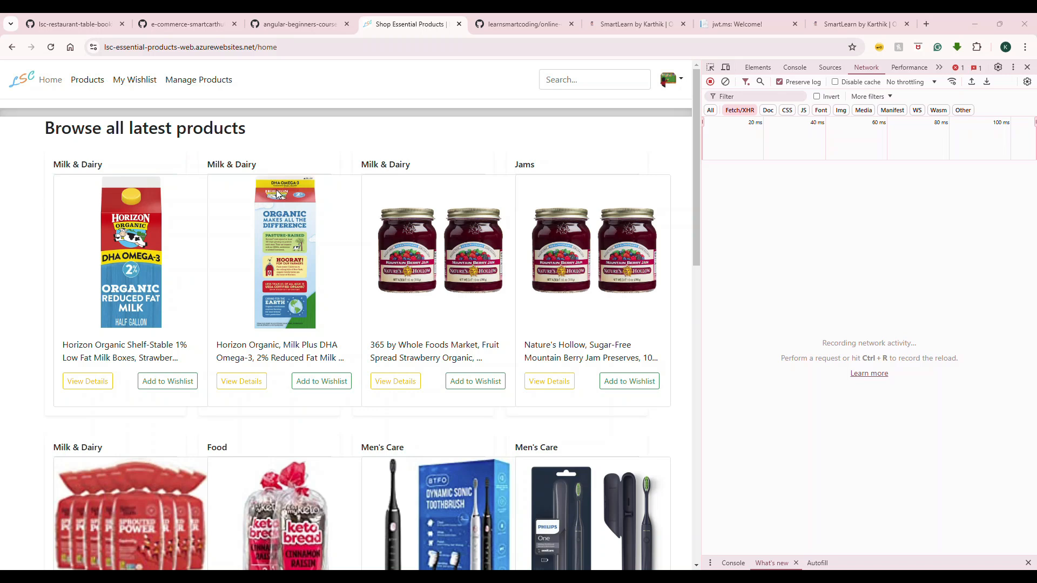
# Reload the shop home page and filter the Network log to All types matching '.js'.
pyautogui.click(191, 47)
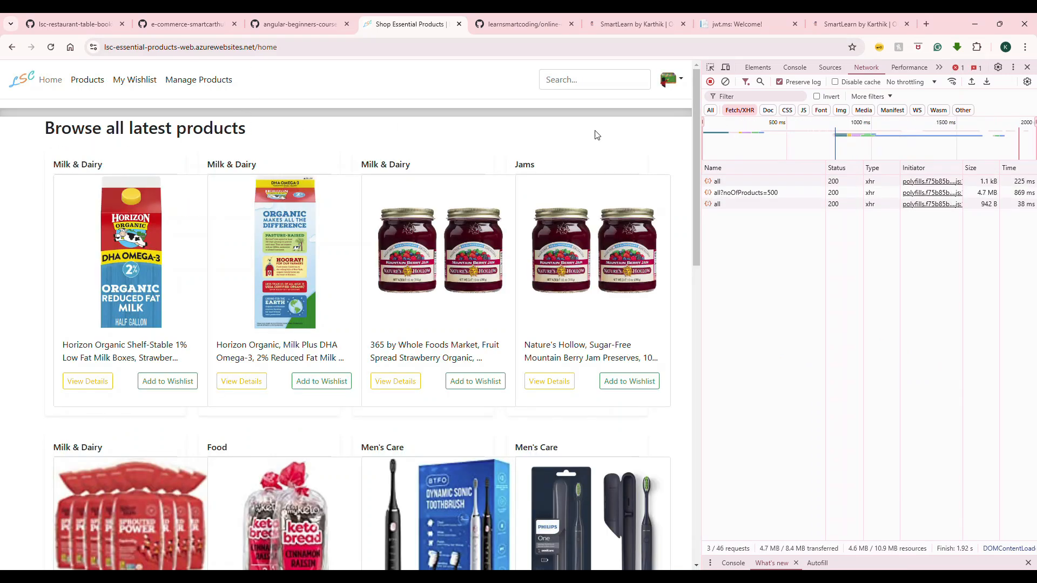
pyautogui.click(753, 96)
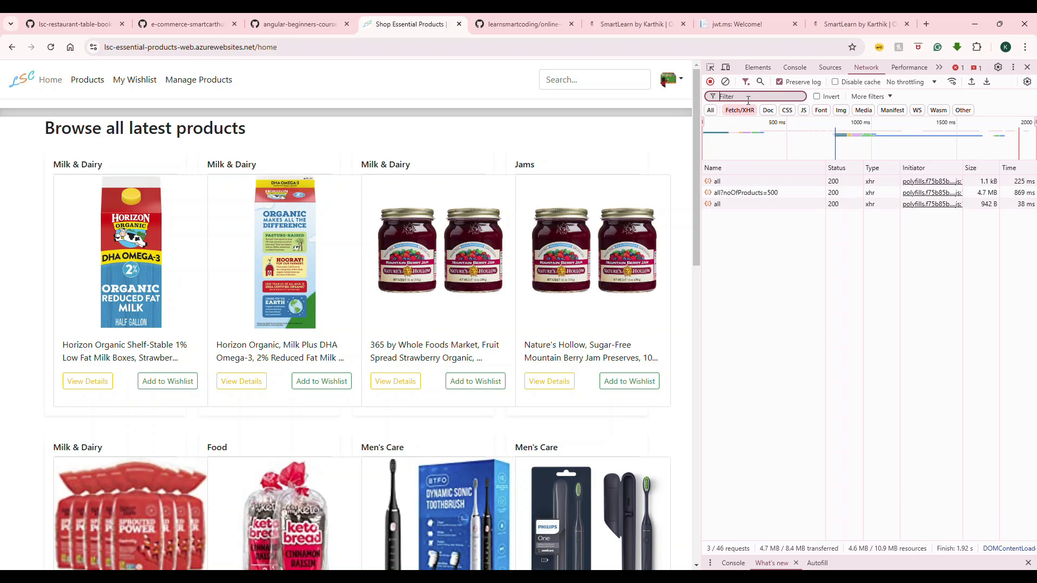
pyautogui.click(710, 110)
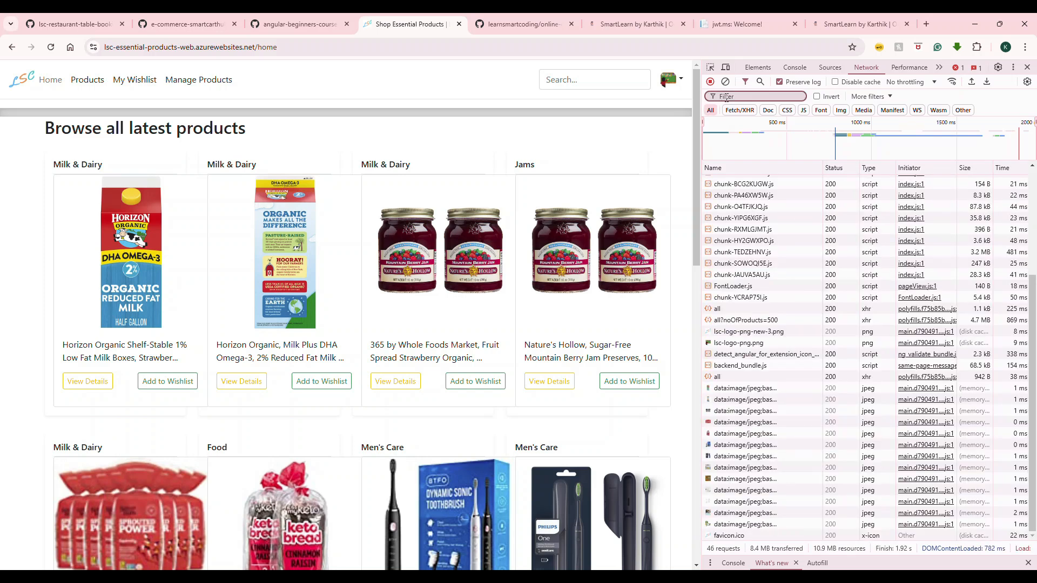
pyautogui.write('.js')
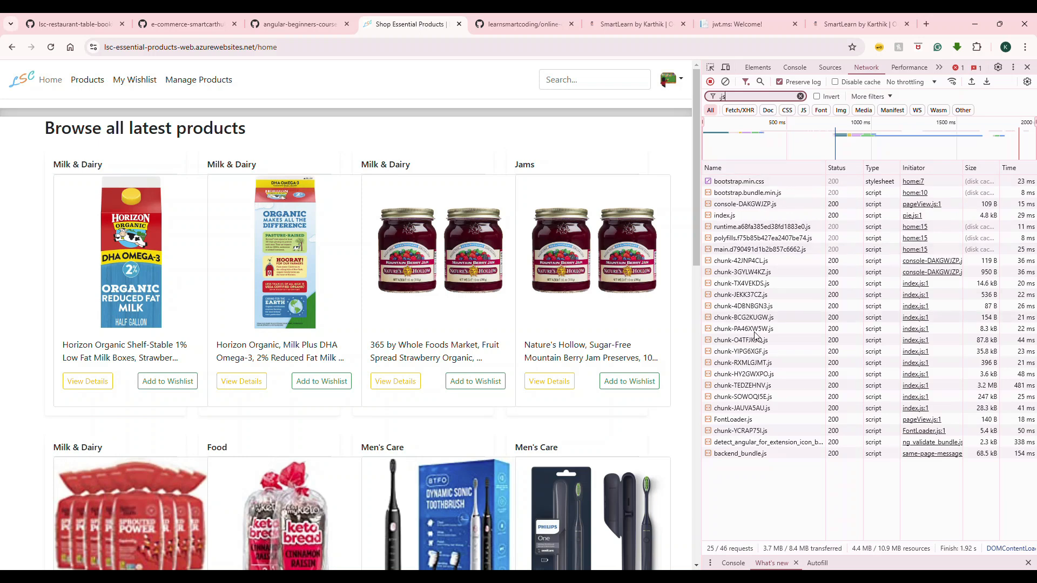
pyautogui.moveTo(462, 324)
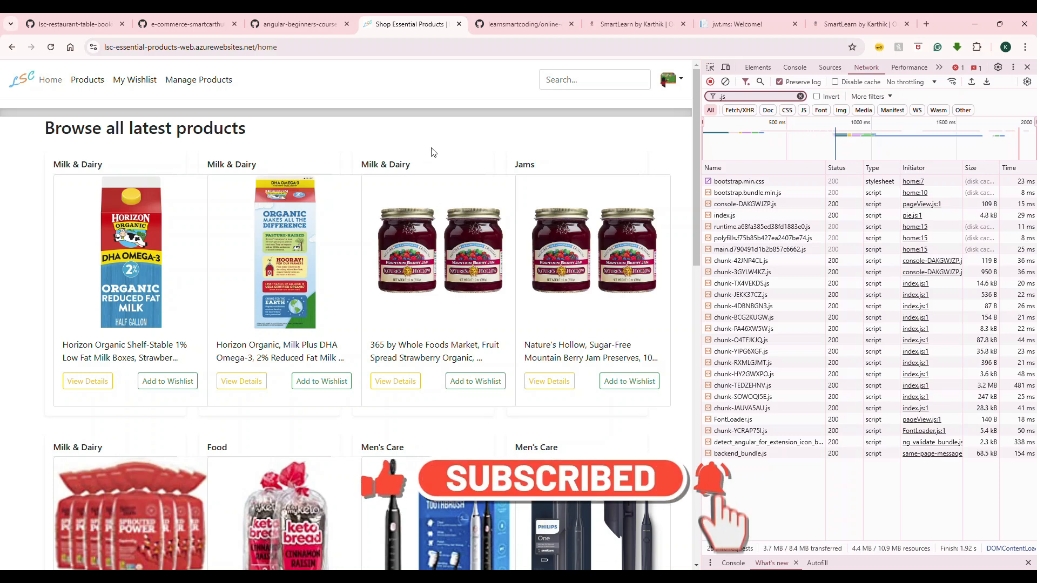
pyautogui.moveTo(467, 137)
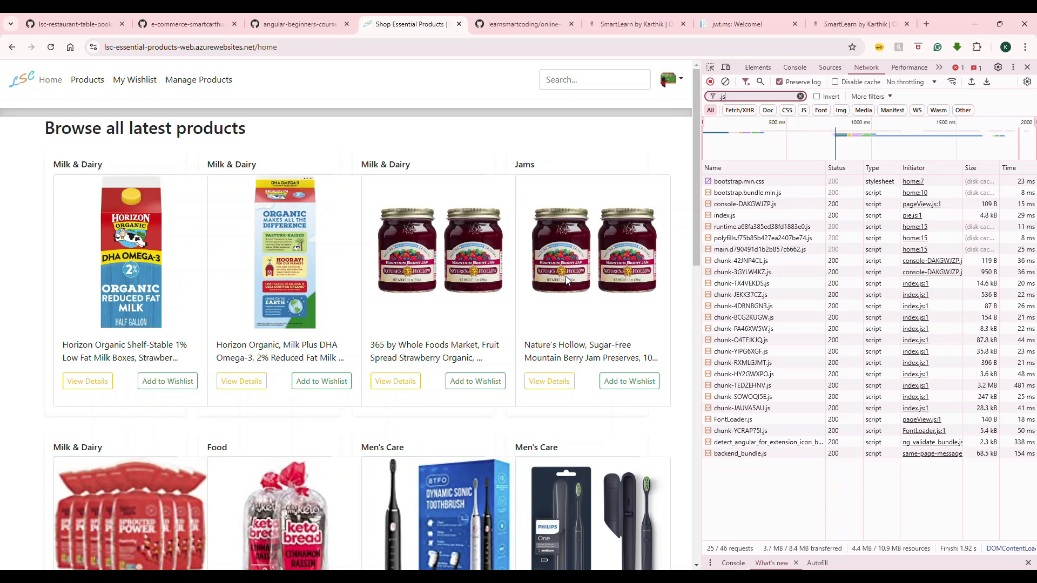
pyautogui.moveTo(199, 79)
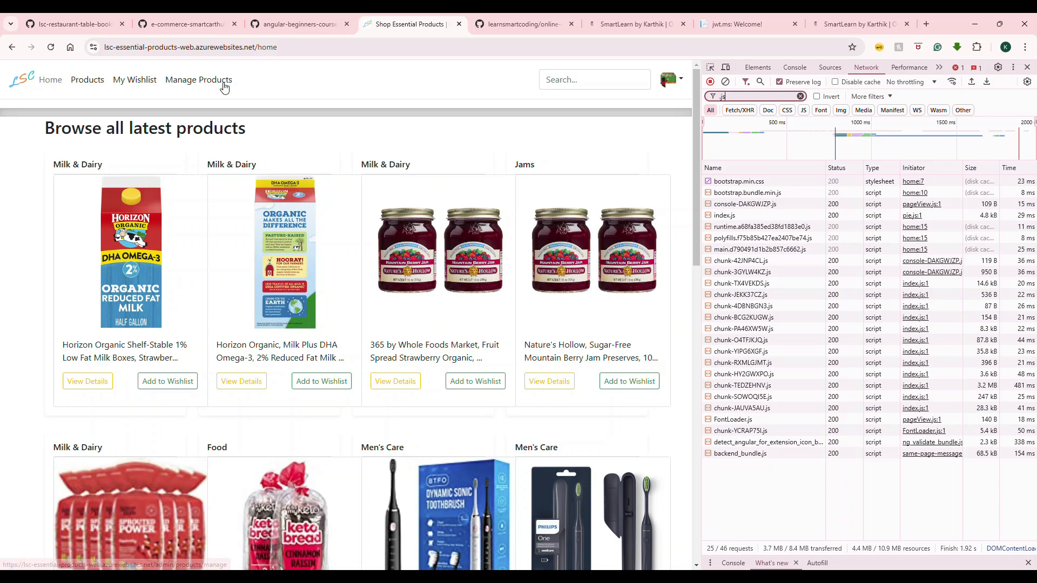
pyautogui.moveTo(202, 86)
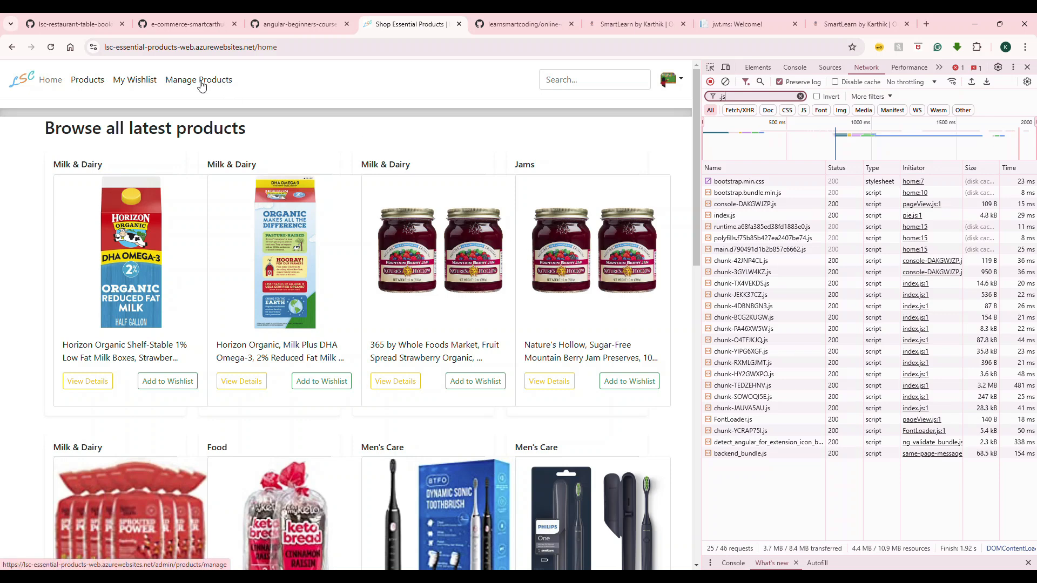
pyautogui.moveTo(87, 79)
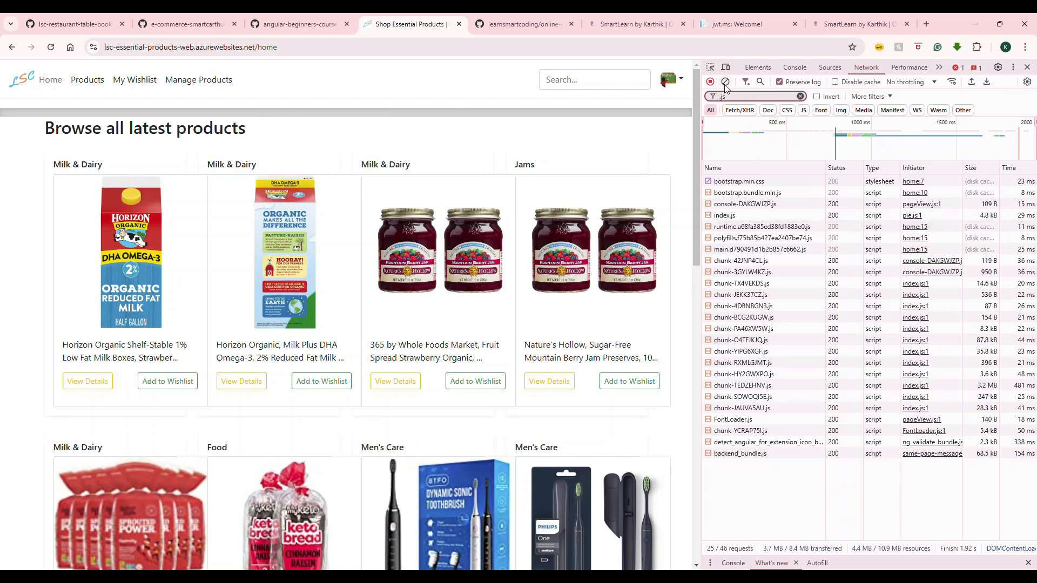
# Clear the log, visit Products, My Wishlist and Manage Products, and view the new chunk's response code.
pyautogui.click(710, 81)
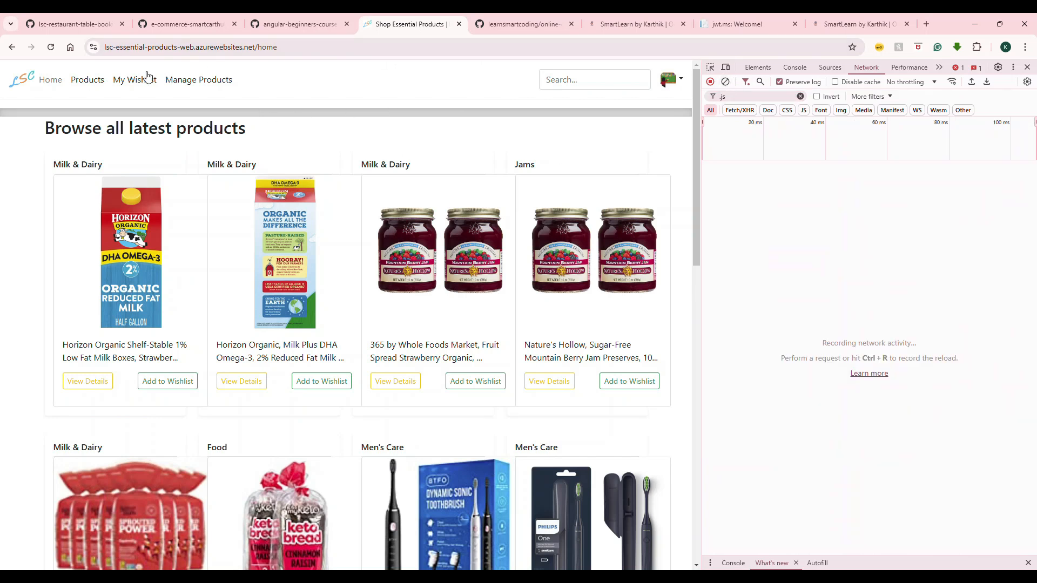
pyautogui.click(86, 80)
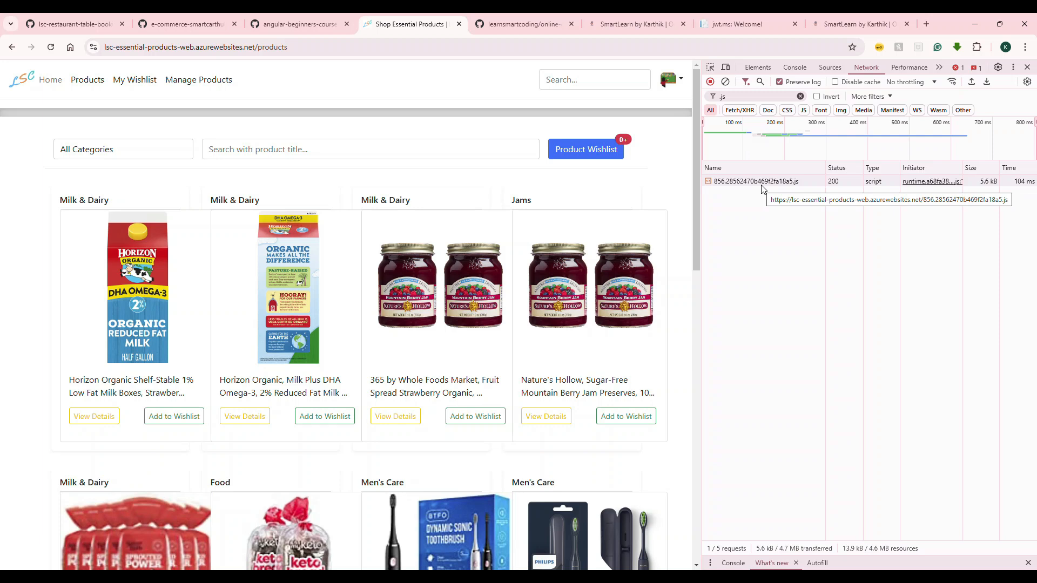
pyautogui.moveTo(450, 146)
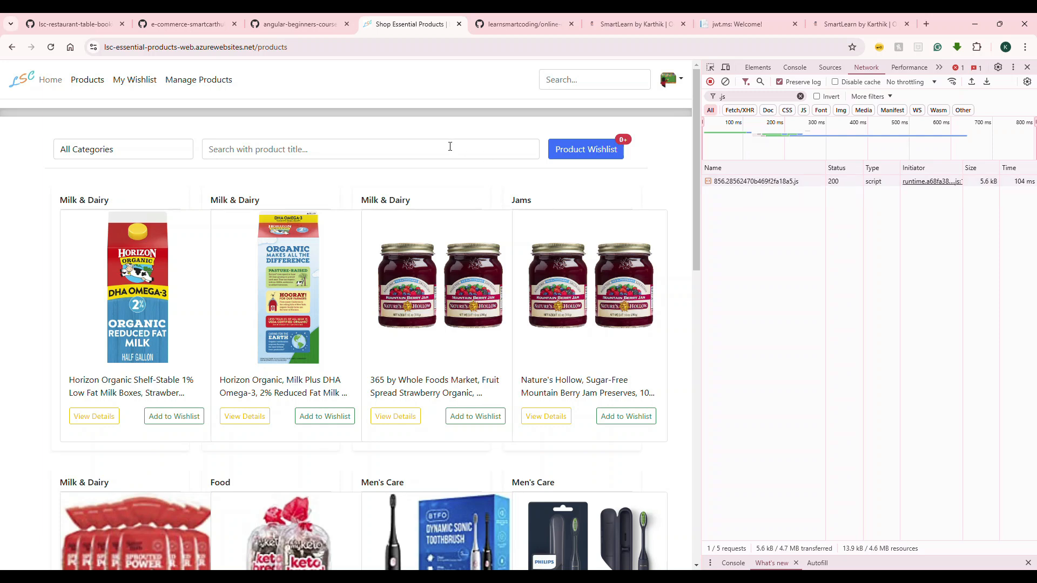
pyautogui.click(135, 79)
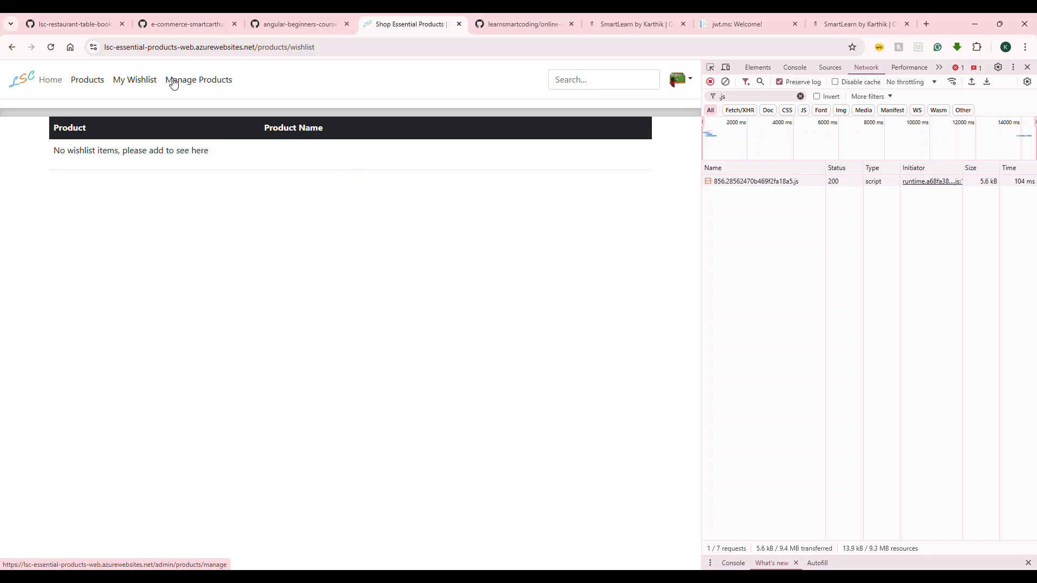
pyautogui.click(198, 79)
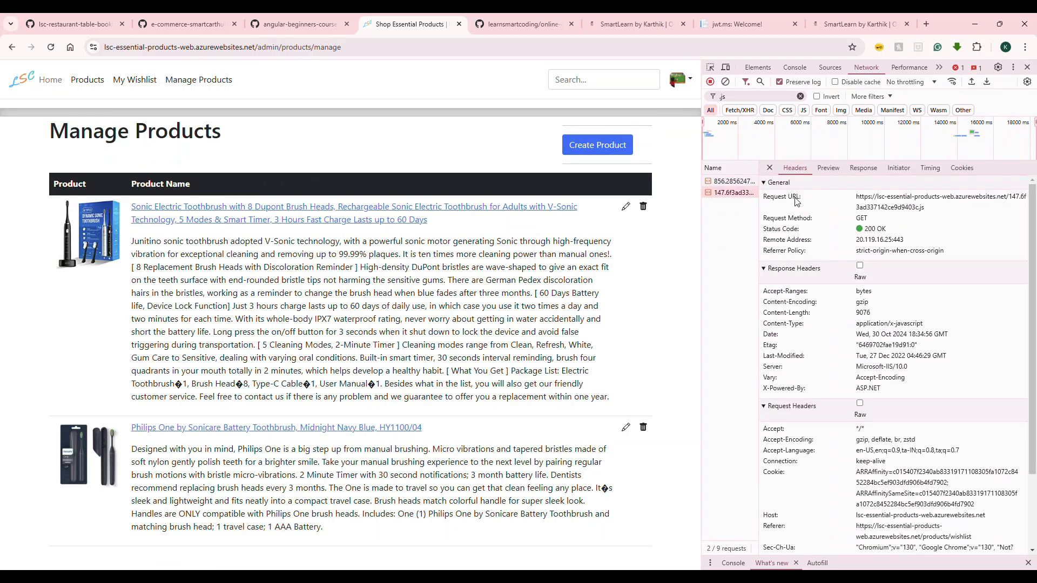
pyautogui.click(863, 168)
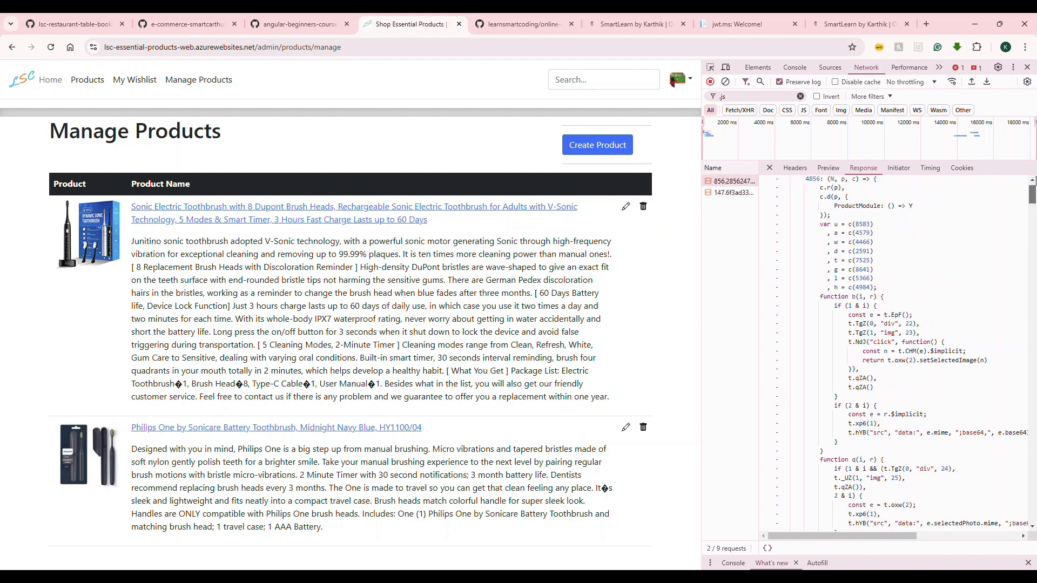
pyautogui.scroll(3)
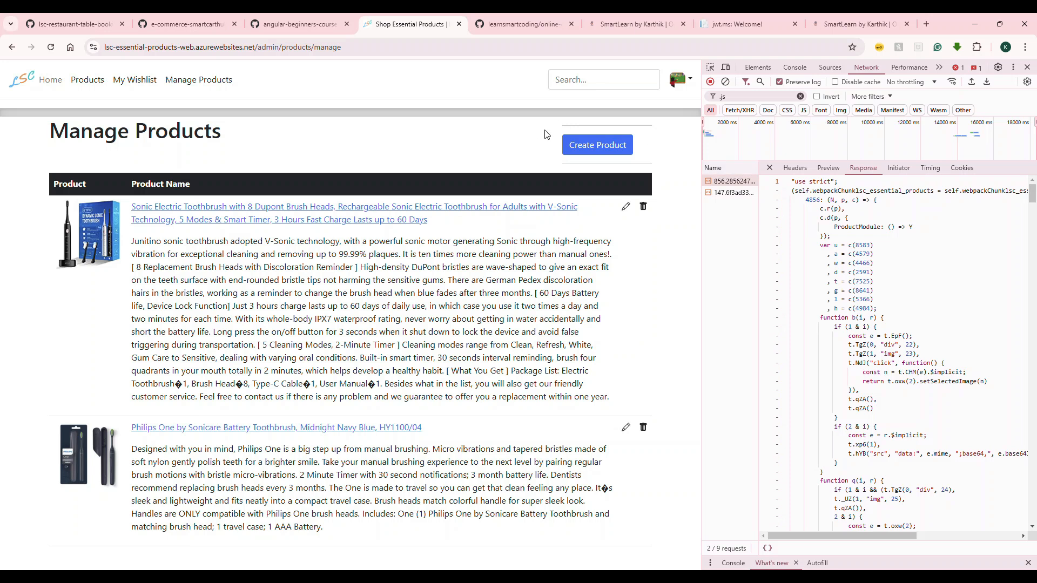
pyautogui.moveTo(299, 24)
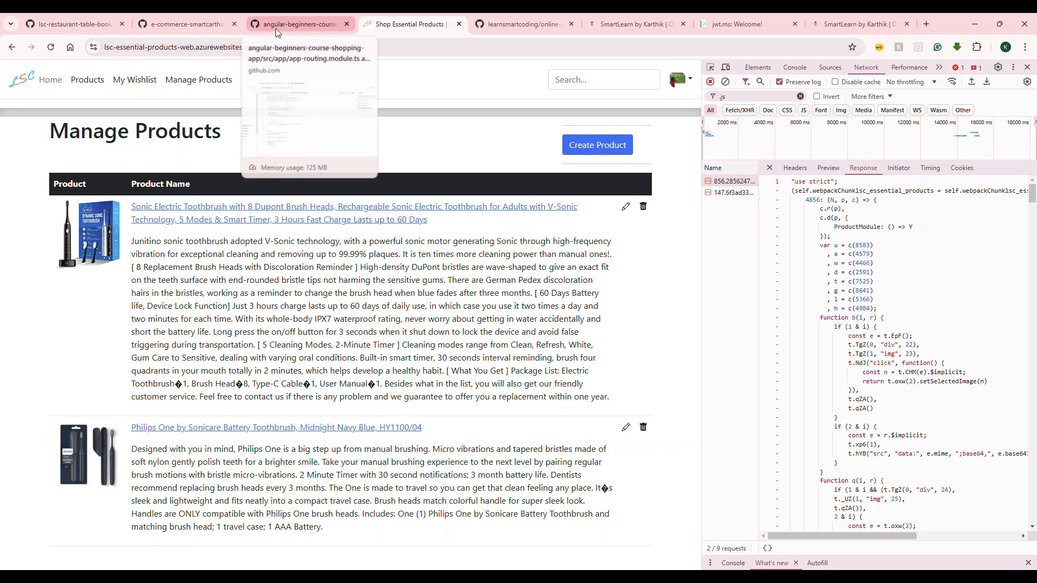
# On GitHub, look up the admin route and the loadChildren symbol in app-routing.module.ts.
pyautogui.click(297, 24)
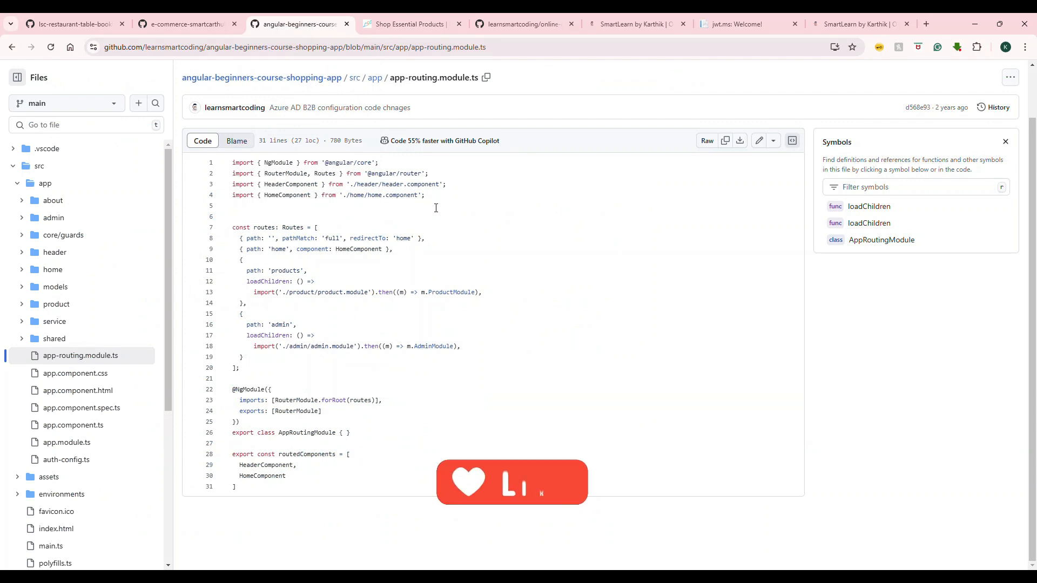
pyautogui.click(291, 47)
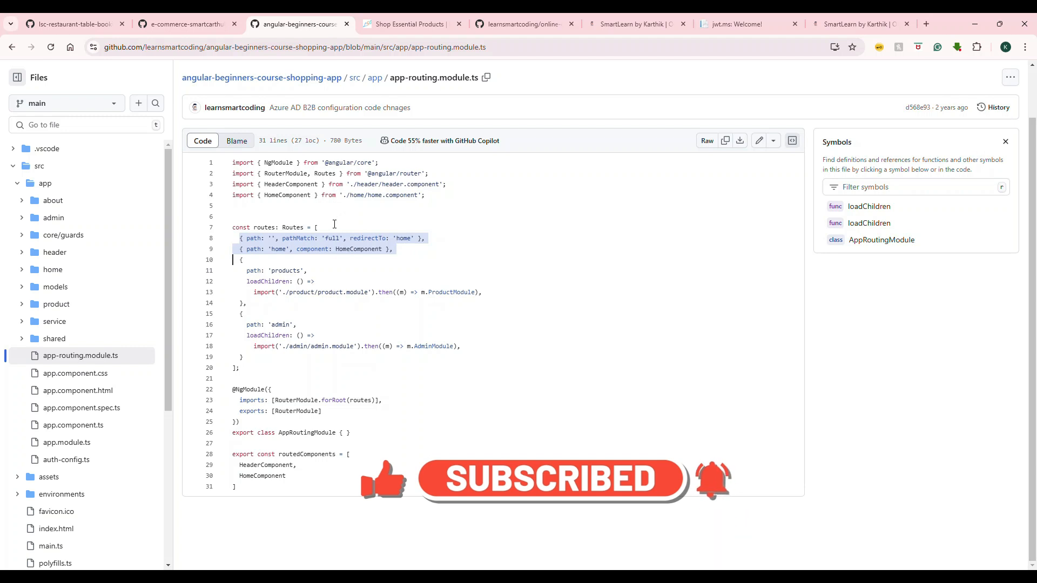
pyautogui.click(284, 271)
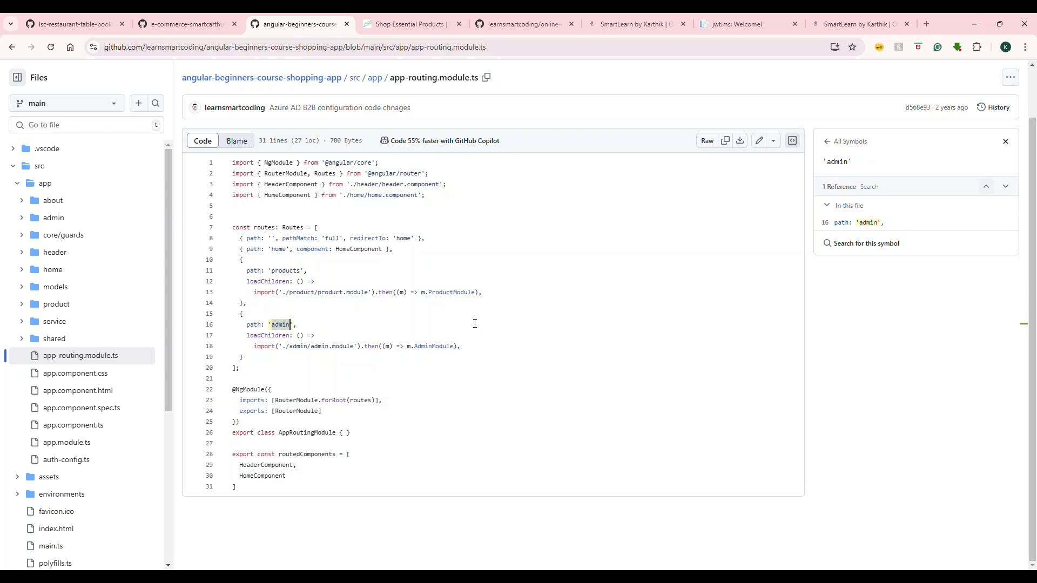
pyautogui.moveTo(247, 272)
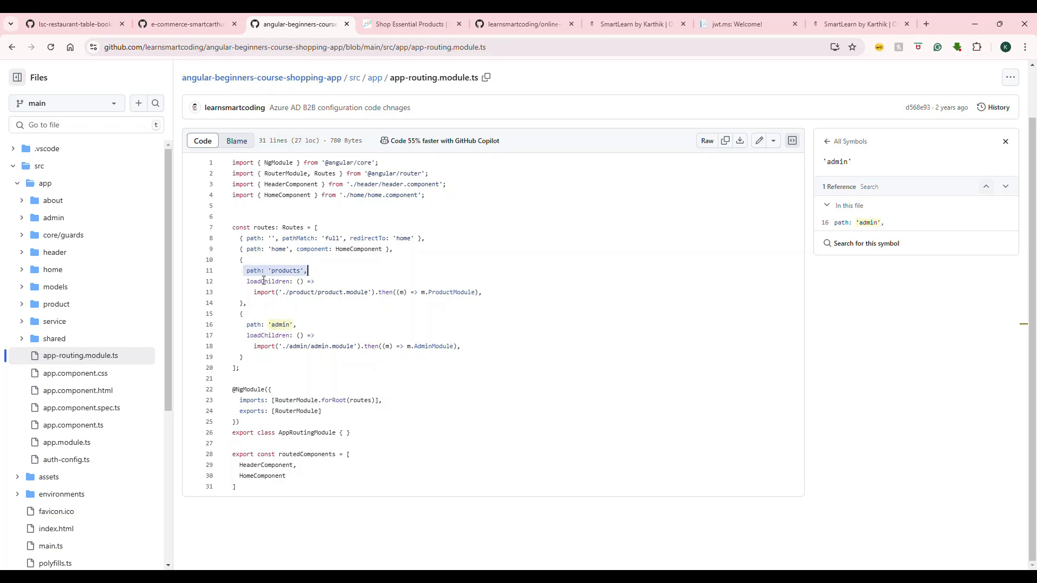
pyautogui.click(267, 280)
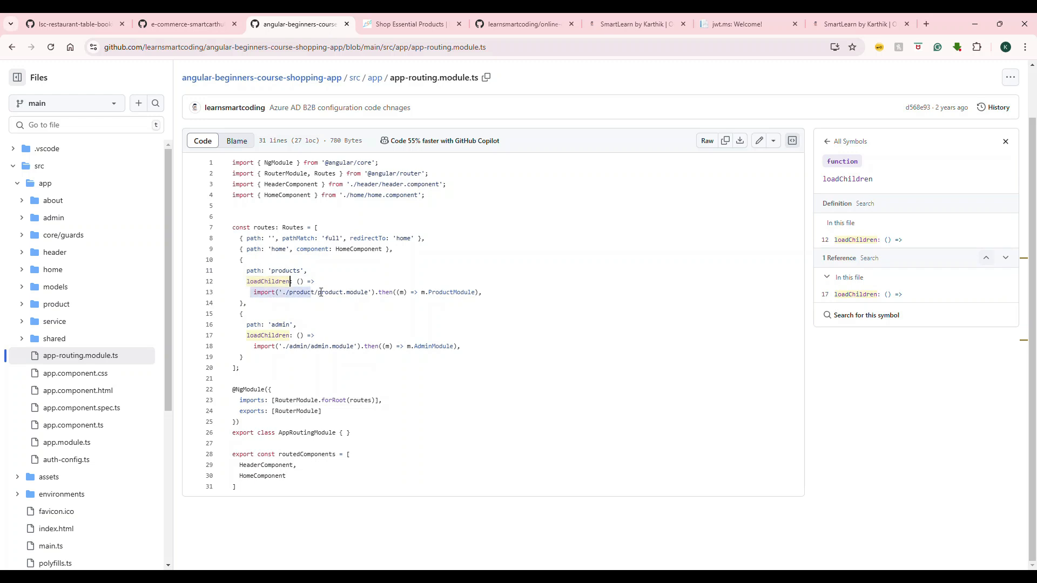
# Look up the 'products' and 'admin' paths and the AdminModule definition, then return to the shop tab.
pyautogui.click(283, 270)
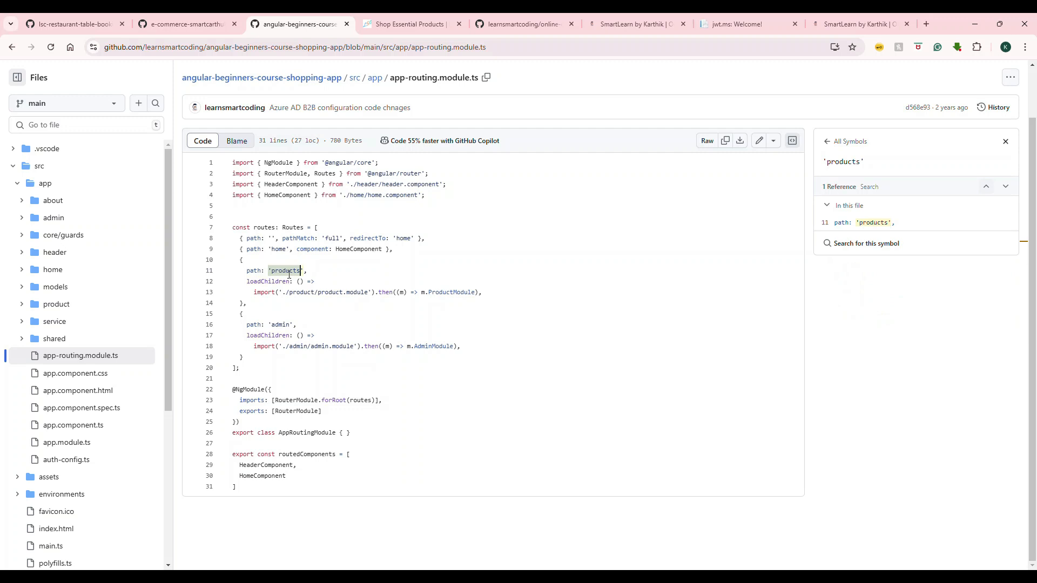
pyautogui.click(452, 291)
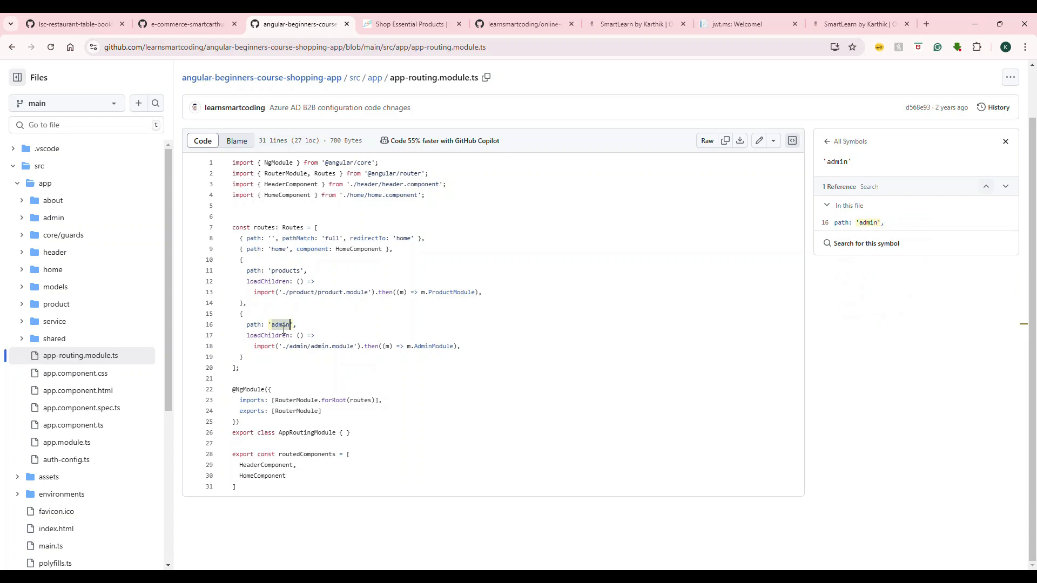
pyautogui.click(430, 345)
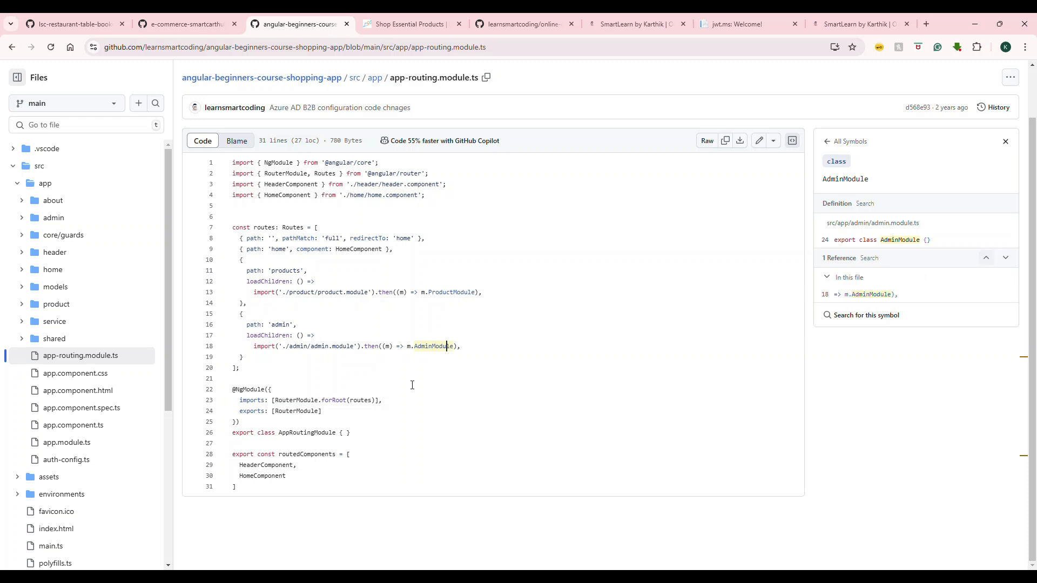
pyautogui.moveTo(449, 331)
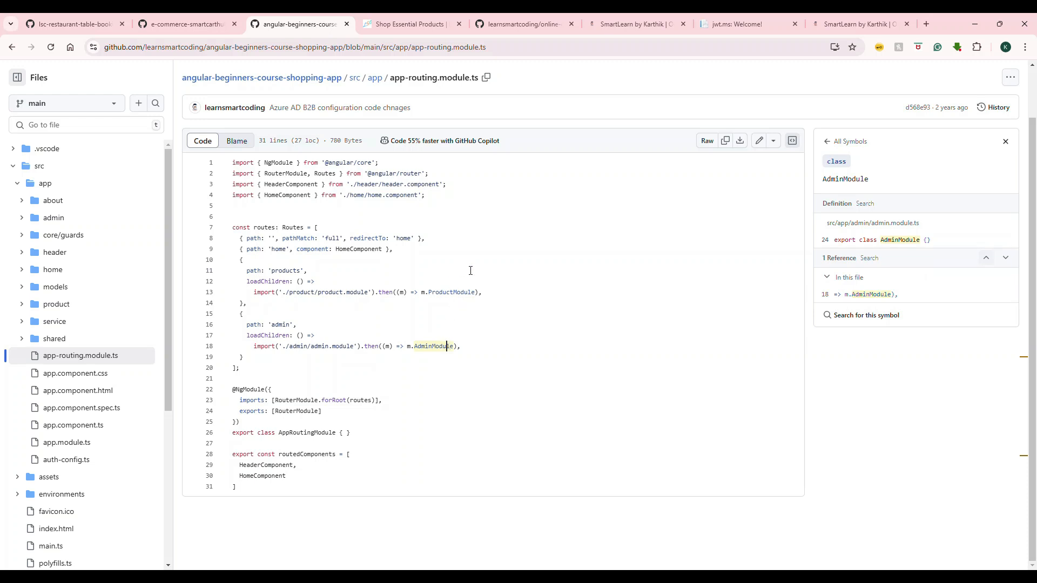
pyautogui.click(410, 24)
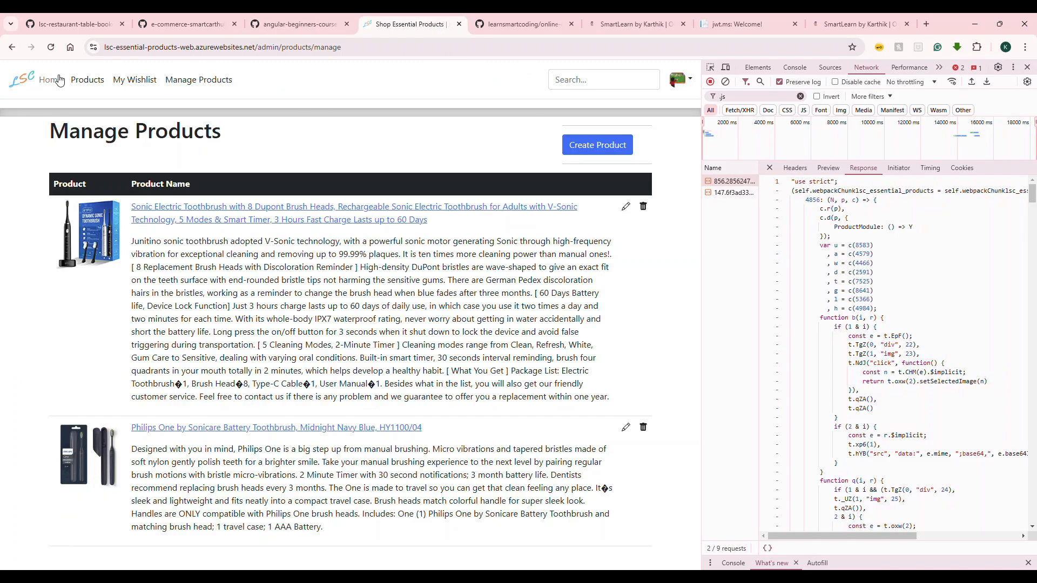
# Visit My Wishlist, Manage Products and Home while the js-filtered network log records chunks.
pyautogui.click(134, 79)
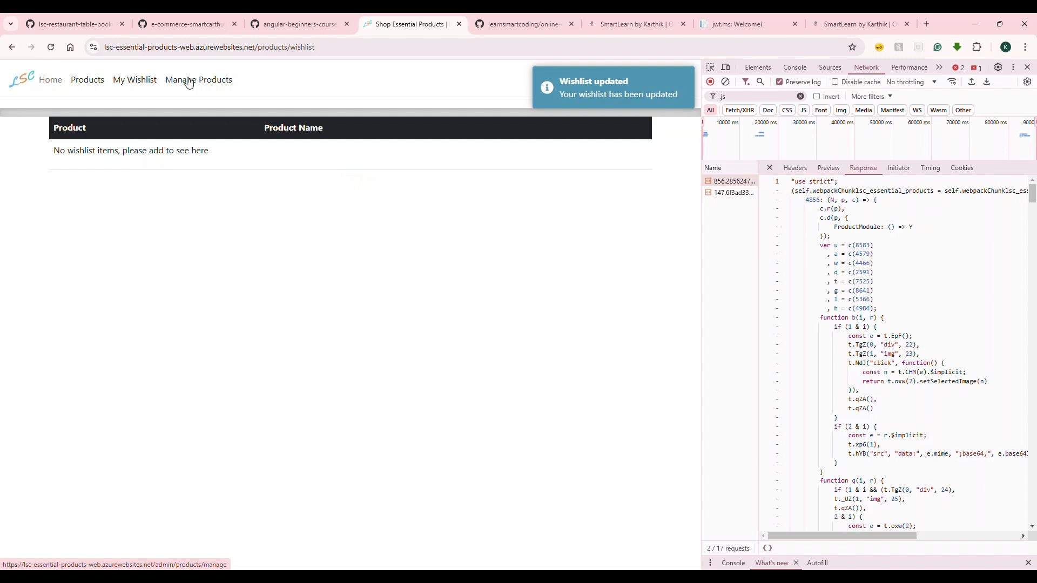
pyautogui.click(198, 80)
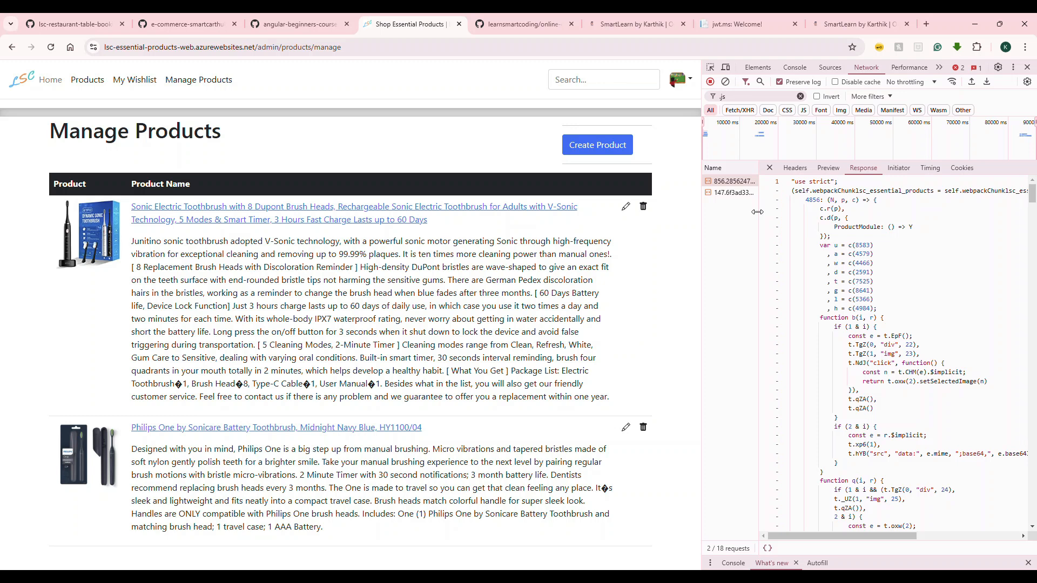
pyautogui.moveTo(135, 80)
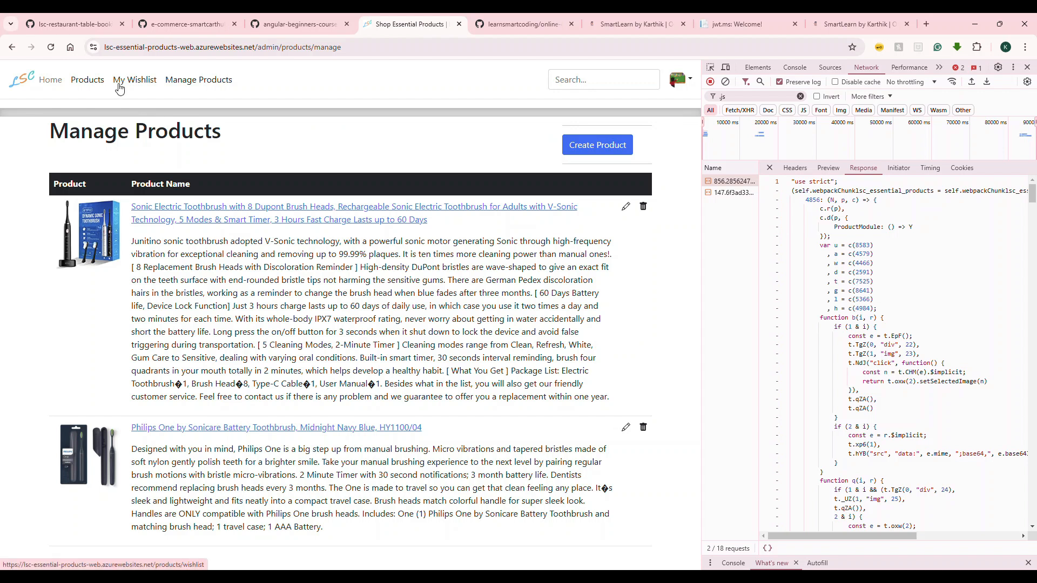
pyautogui.click(51, 80)
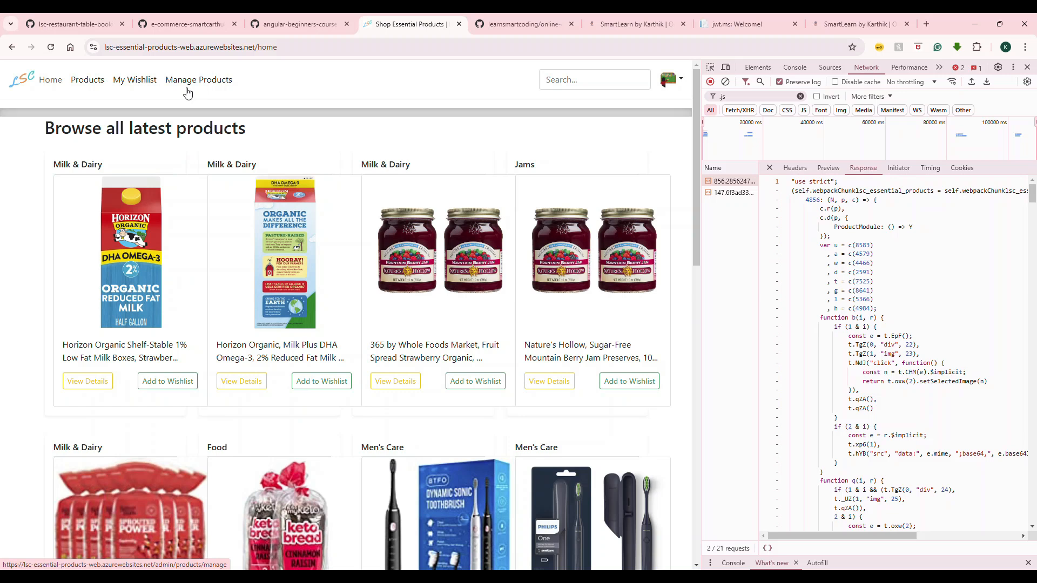
pyautogui.moveTo(963, 116)
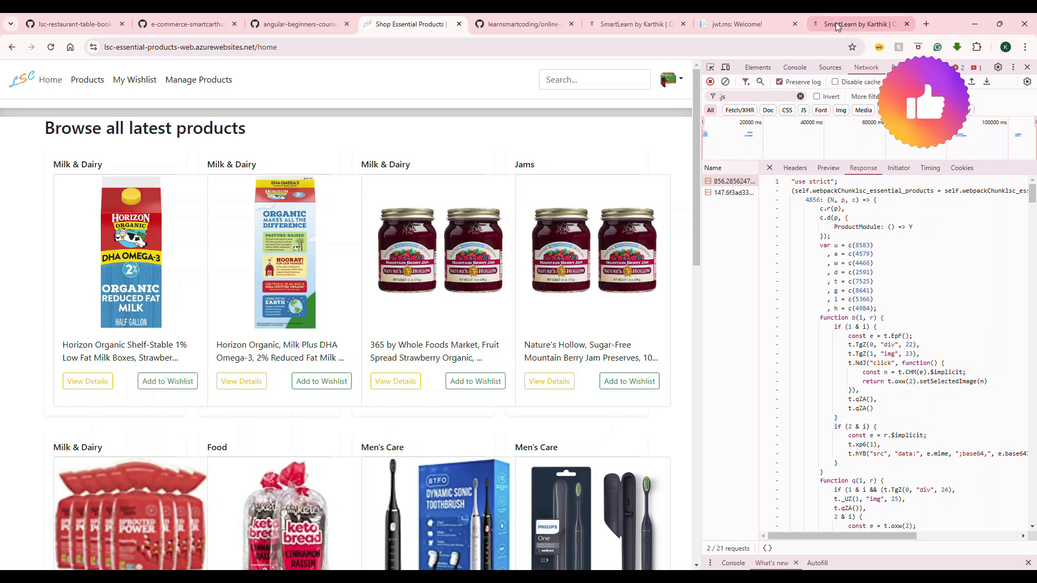
# Switch to the local SmartLearn app, filter requests to '.js', and visit About then Home.
pyautogui.click(736, 23)
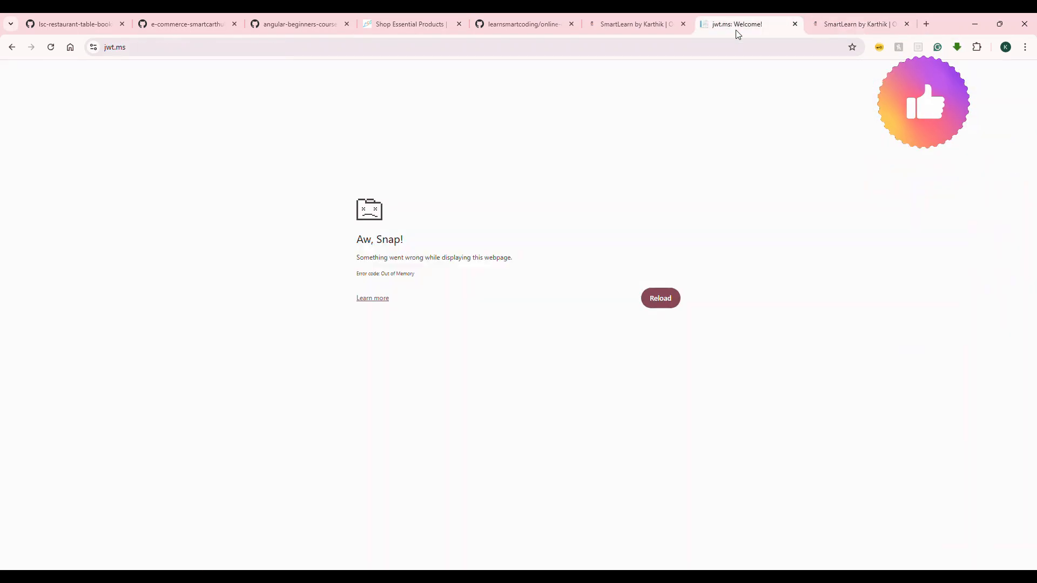
pyautogui.click(635, 23)
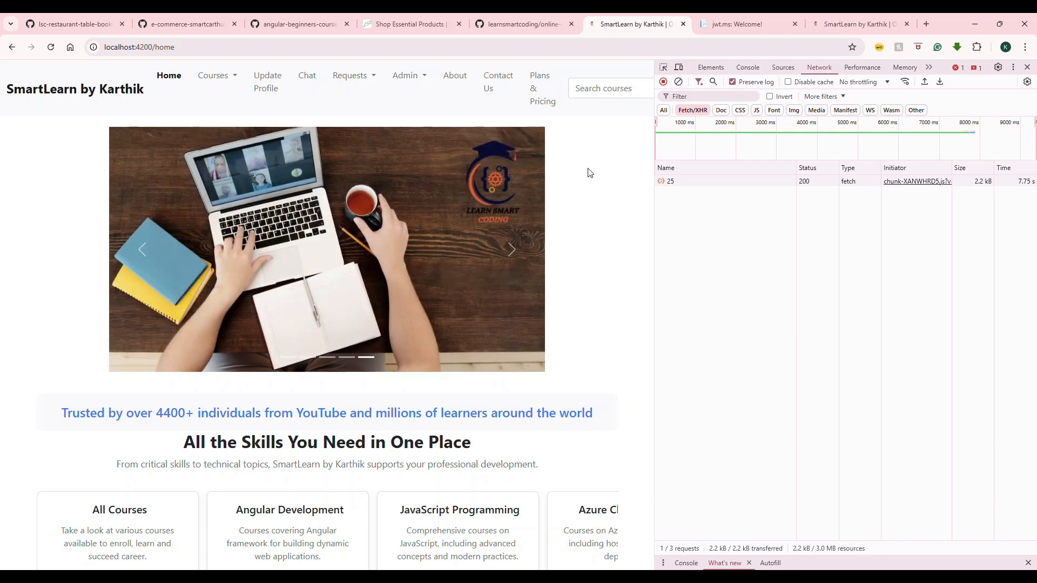
pyautogui.moveTo(126, 125)
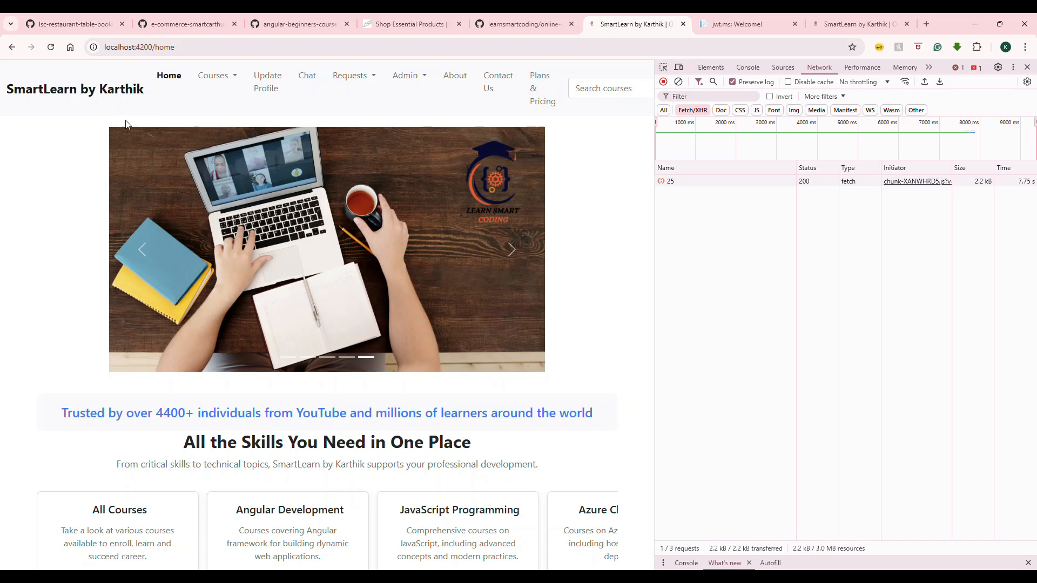
pyautogui.click(454, 75)
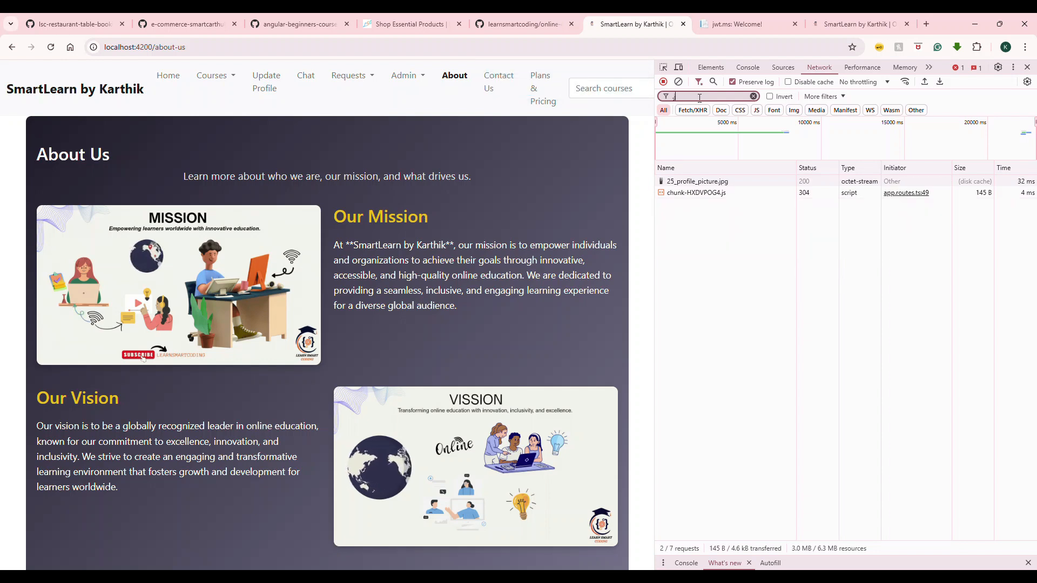
pyautogui.write('.js')
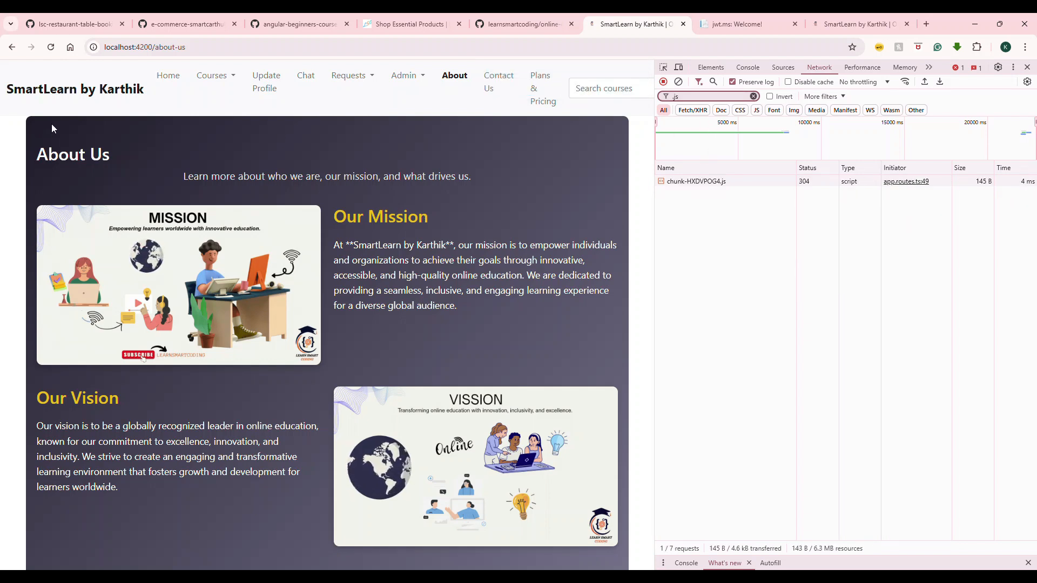
pyautogui.click(168, 74)
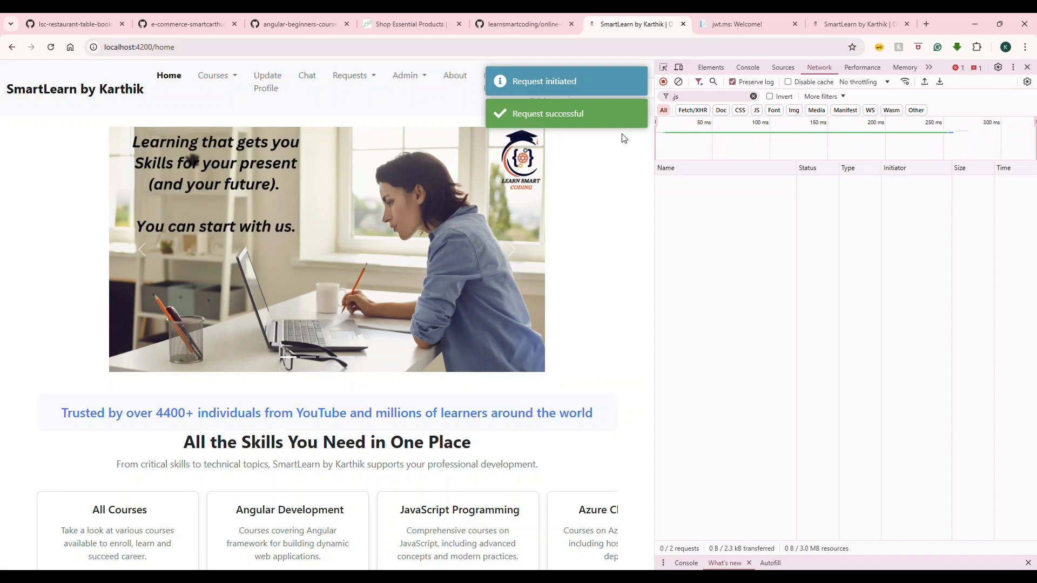
# Visit Chat, About, Plans & Pricing, Courses and Request a Video, checking each page's loaded chunk.
pyautogui.click(306, 75)
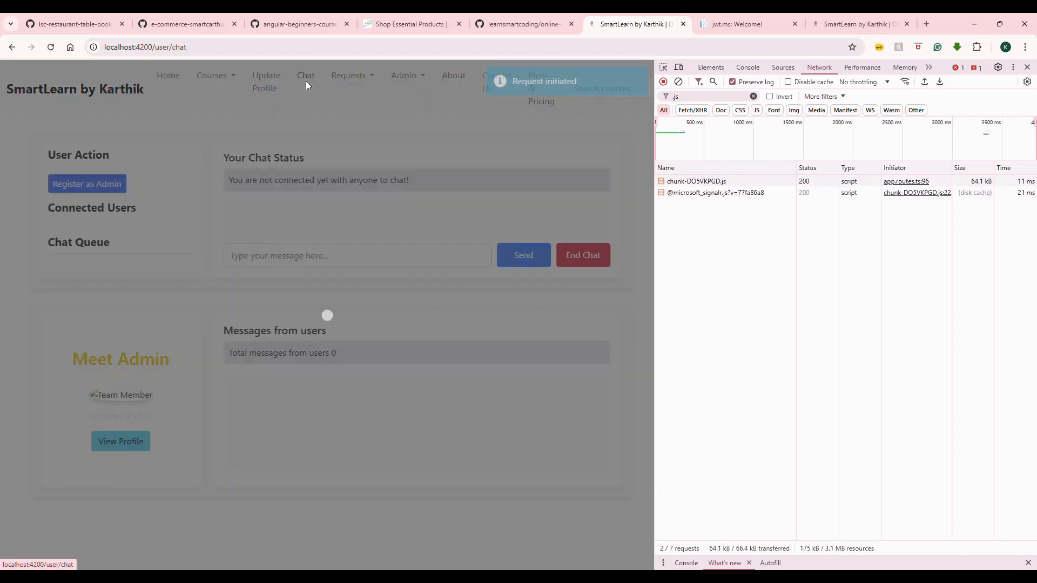
pyautogui.click(696, 181)
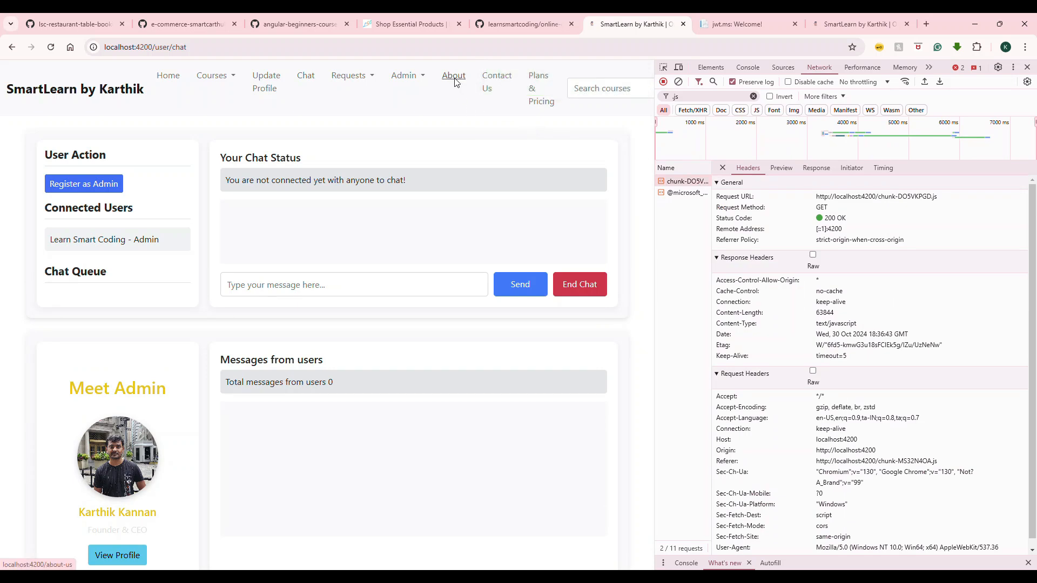
pyautogui.click(453, 74)
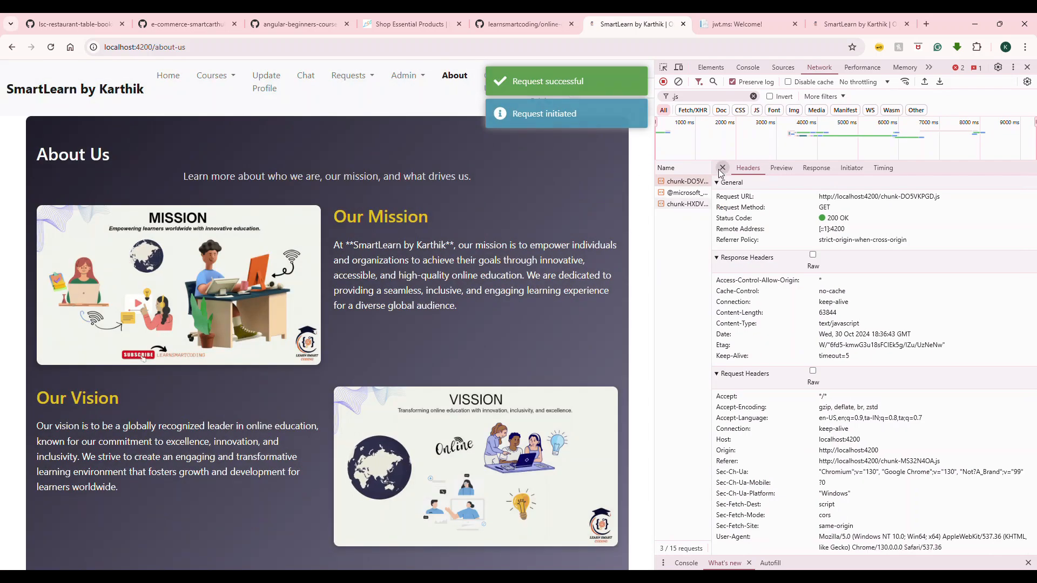
pyautogui.click(721, 168)
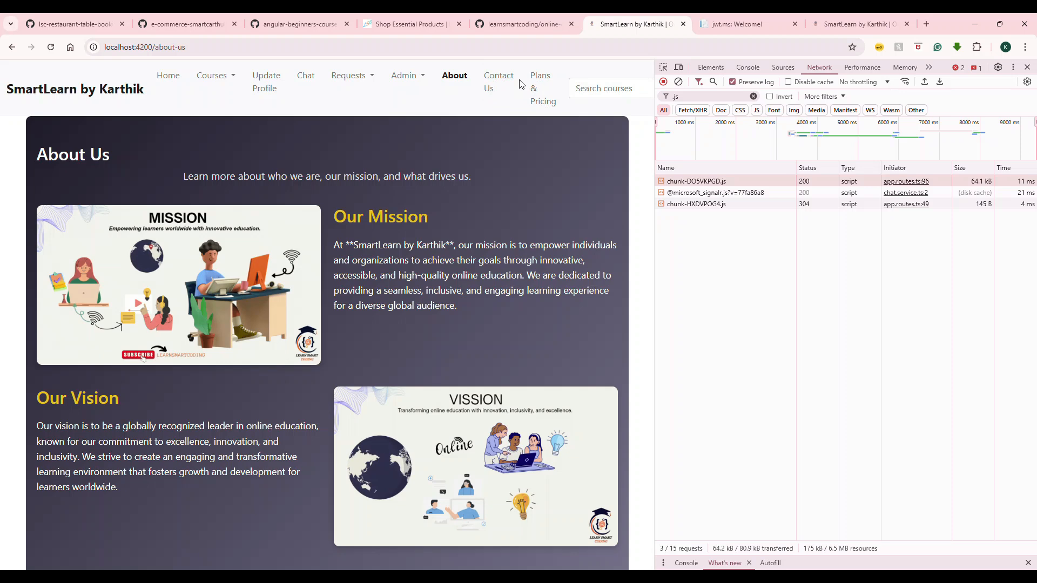
pyautogui.click(541, 88)
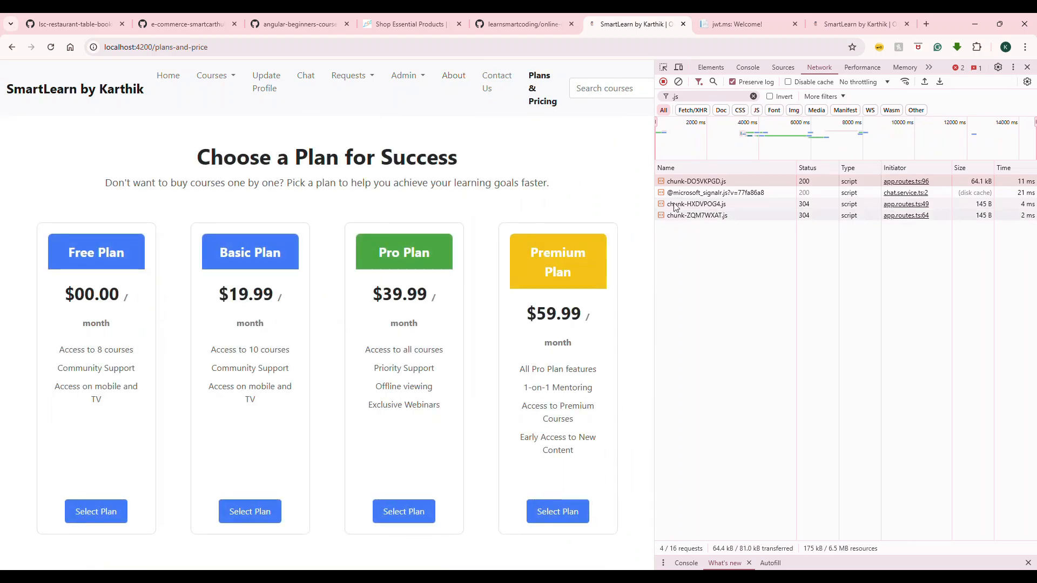
pyautogui.click(495, 82)
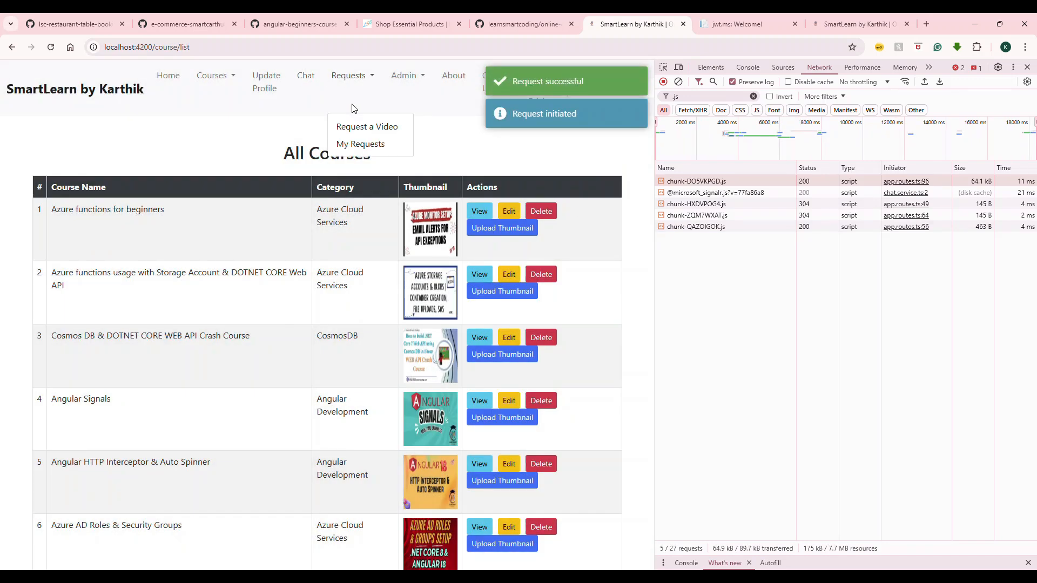
pyautogui.click(366, 126)
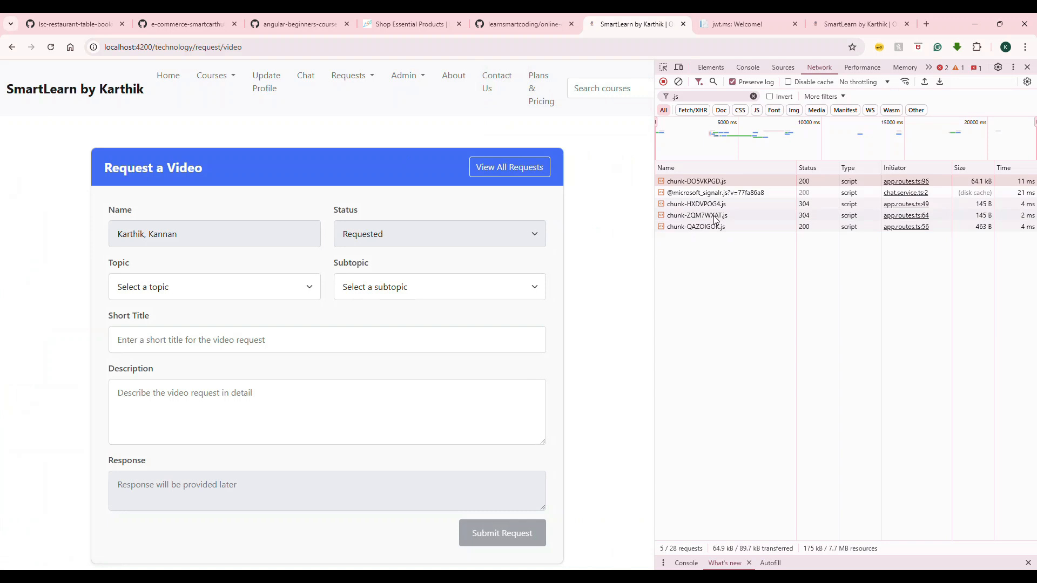
pyautogui.moveTo(696, 215)
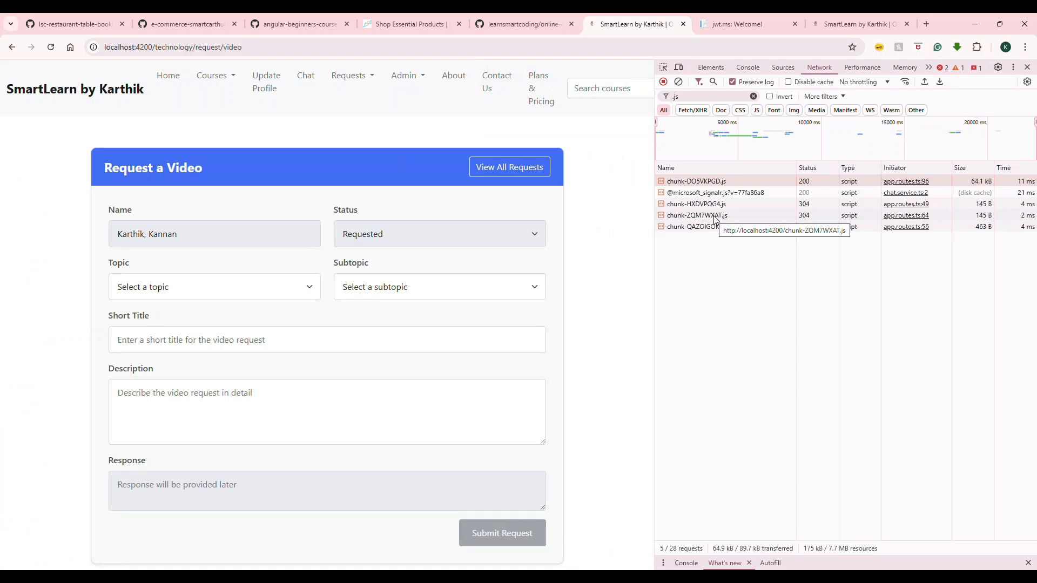
pyautogui.moveTo(693, 228)
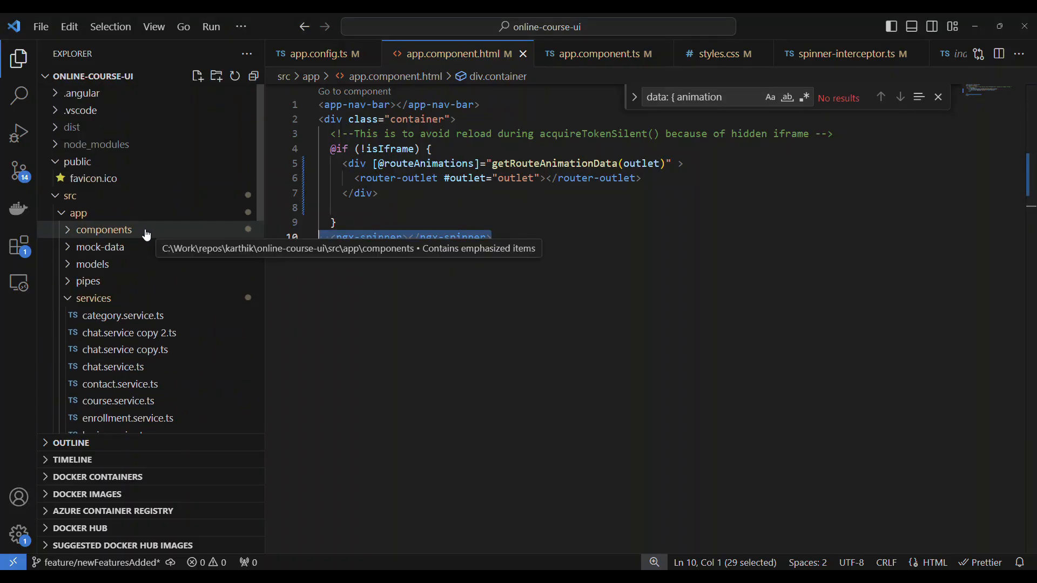
# Expand the core components folder and review ContactUsComponent's CommonModule import.
pyautogui.click(104, 229)
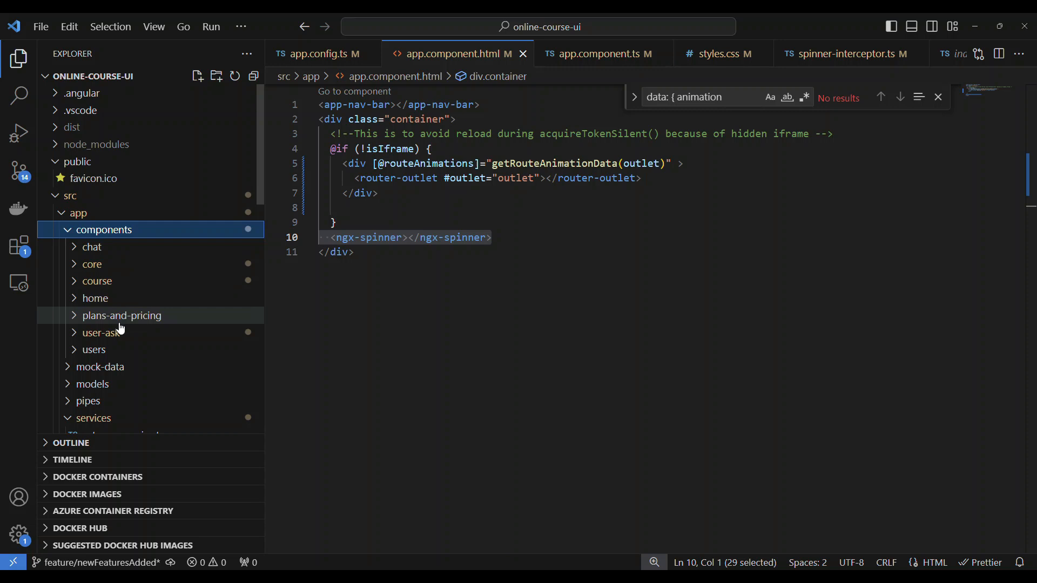
pyautogui.click(92, 264)
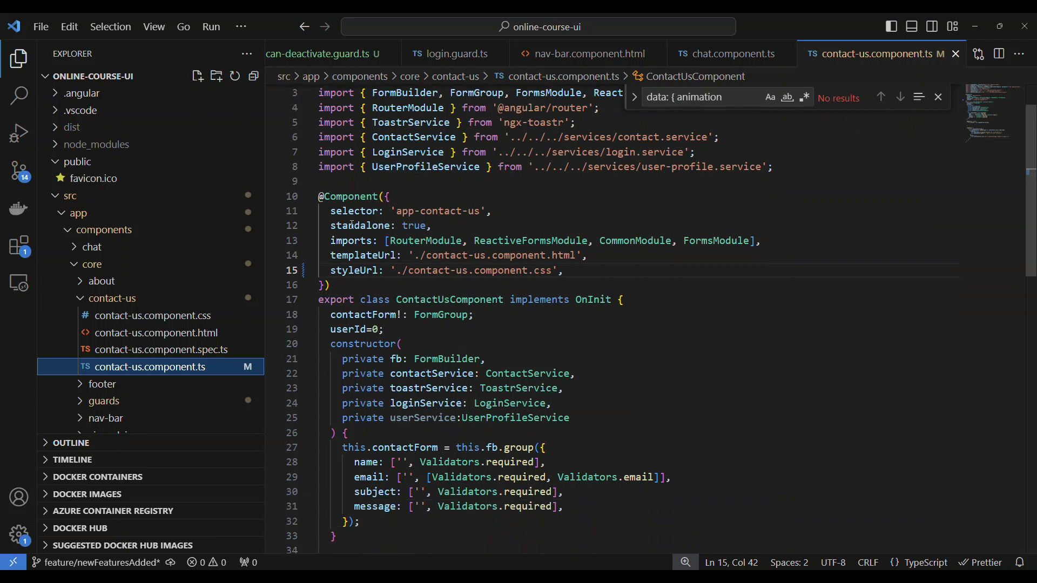
pyautogui.doubleClick(413, 226)
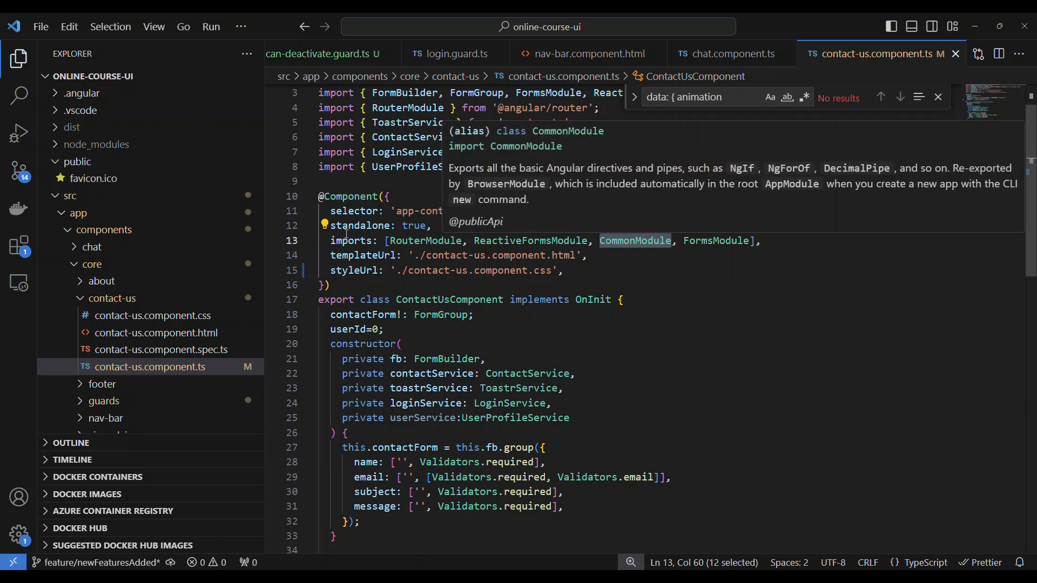
pyautogui.click(390, 196)
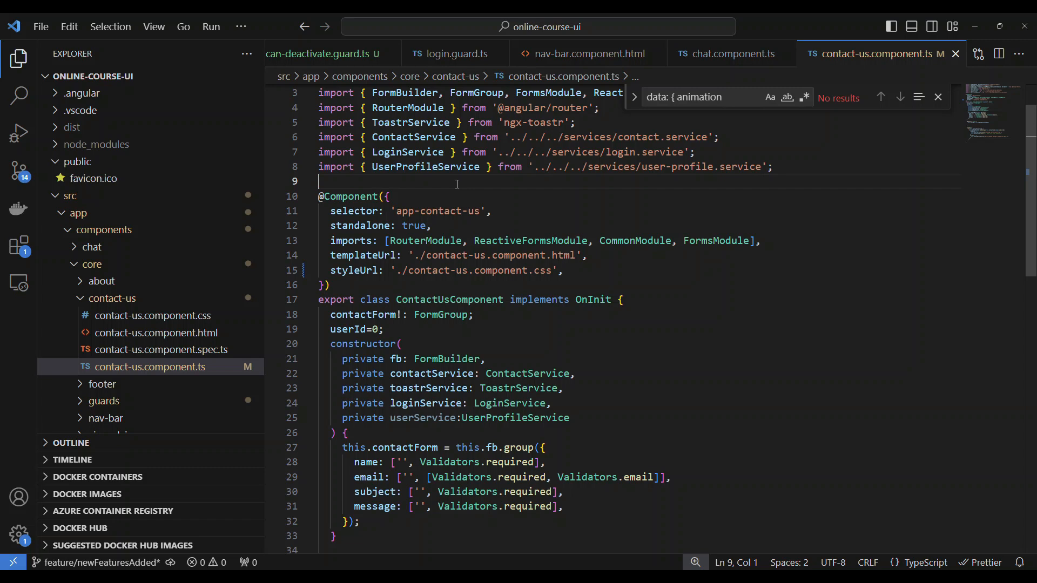
pyautogui.moveTo(447, 211)
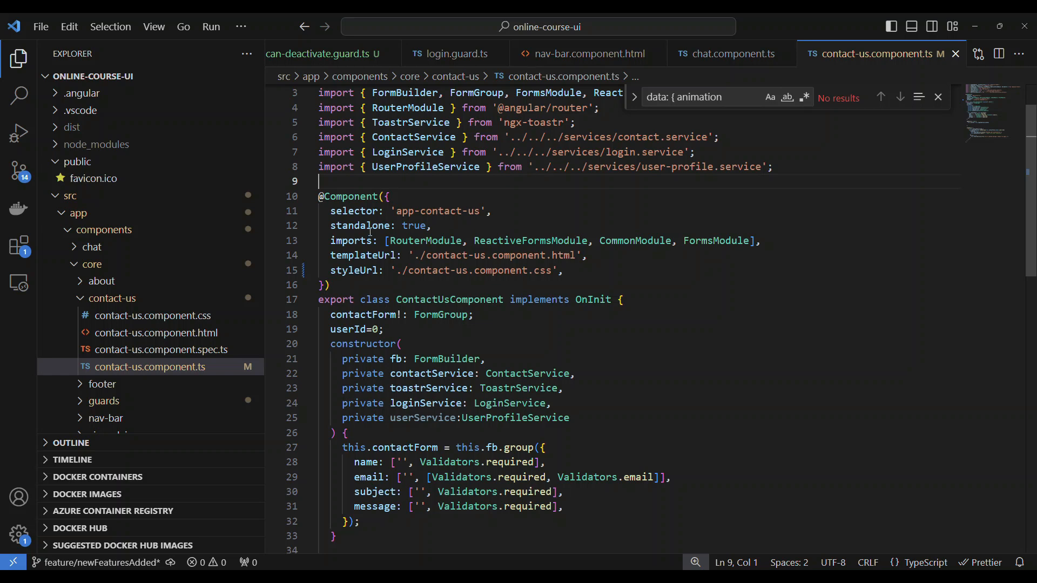
# Locate and open app.routes.ts in the Explorer.
pyautogui.scroll(-3)
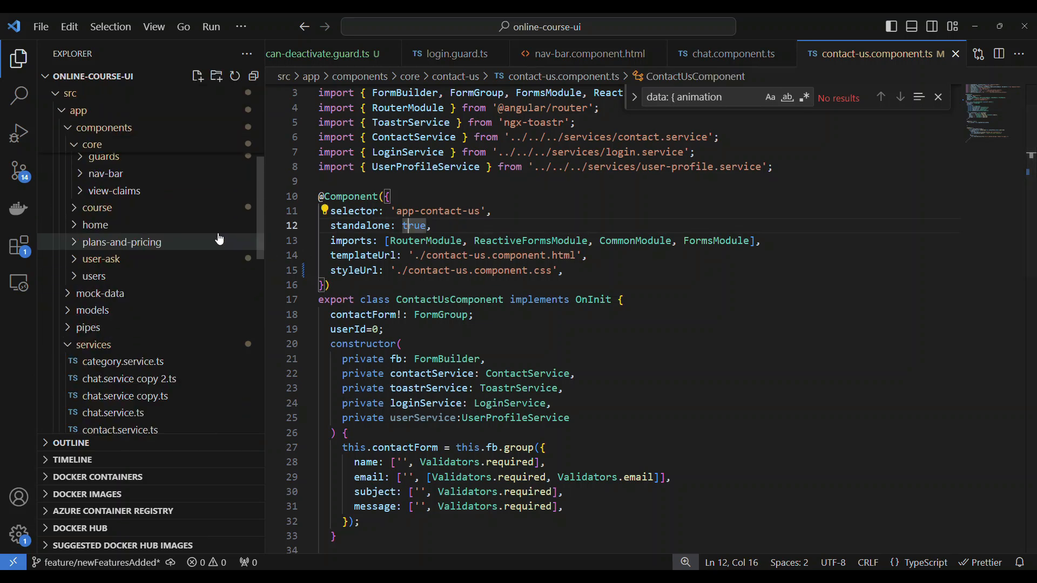
pyautogui.click(105, 380)
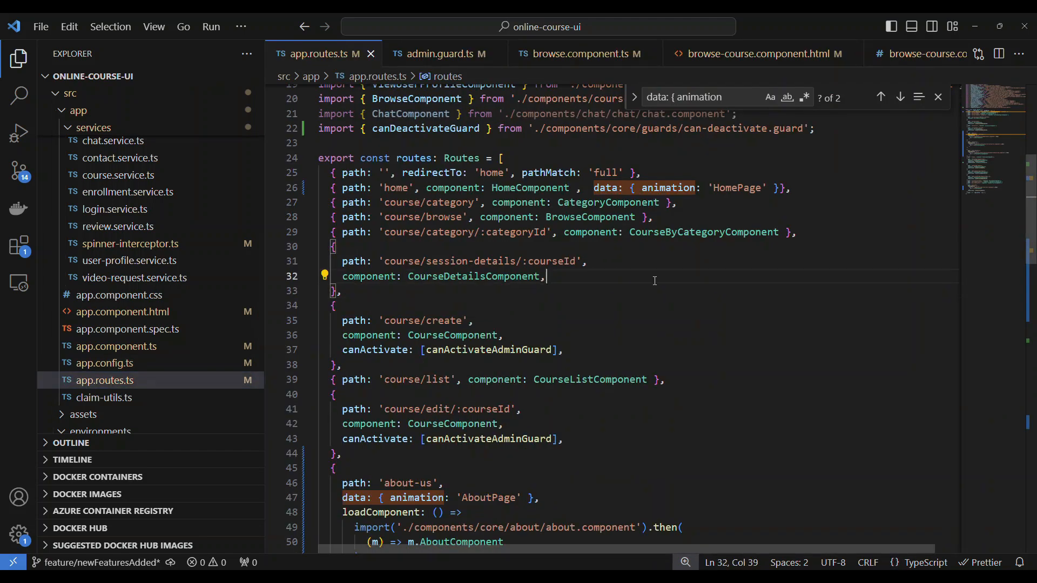
# Scroll to the loadComponent routes for about-us, contact-us and plans-and-price.
pyautogui.scroll(-3)
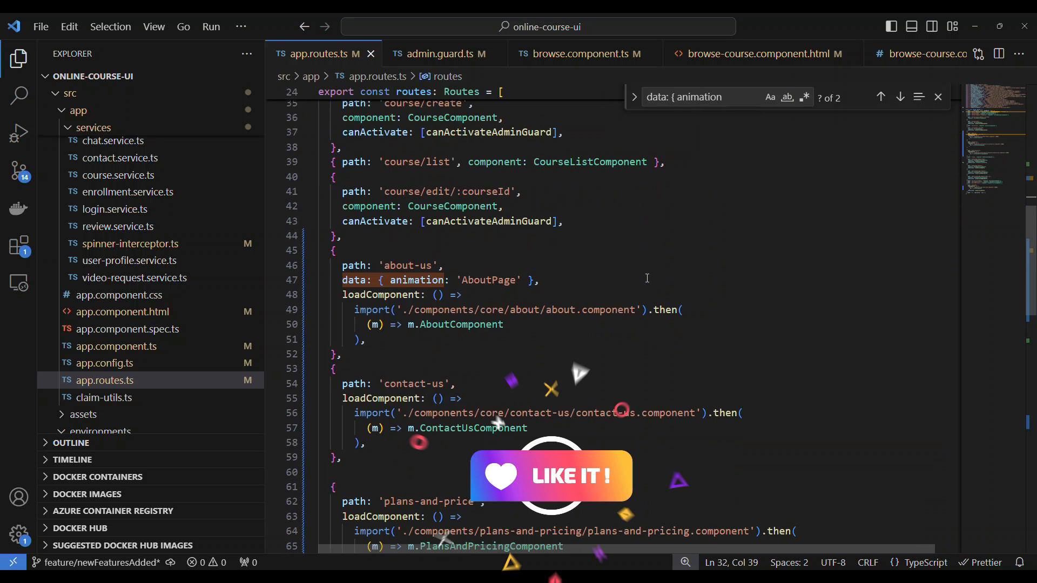
pyautogui.doubleClick(403, 265)
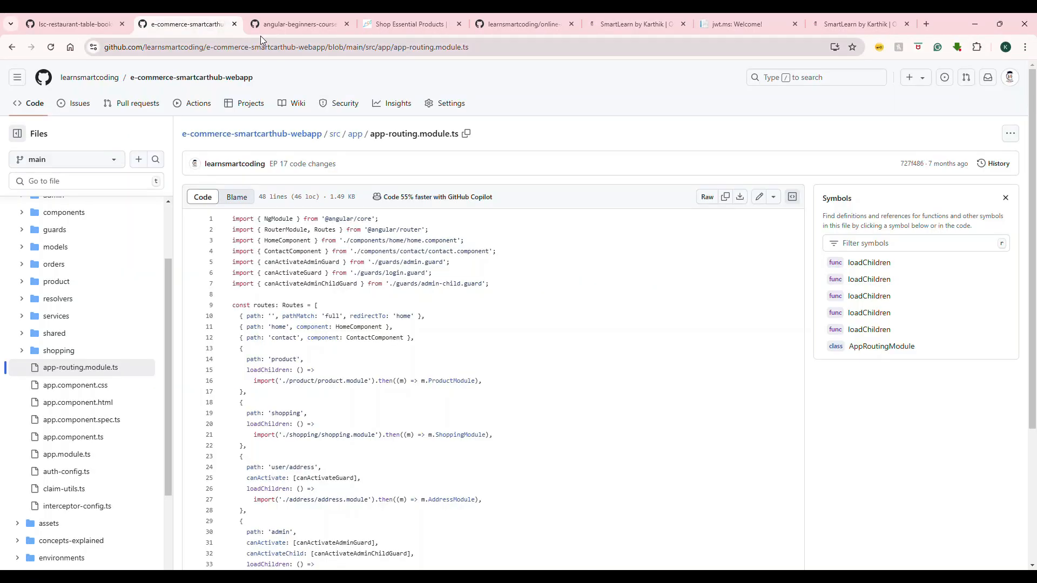
# Review the loadChildren routes in the e-commerce repo's app-routing.module.ts on GitHub.
pyautogui.click(868, 262)
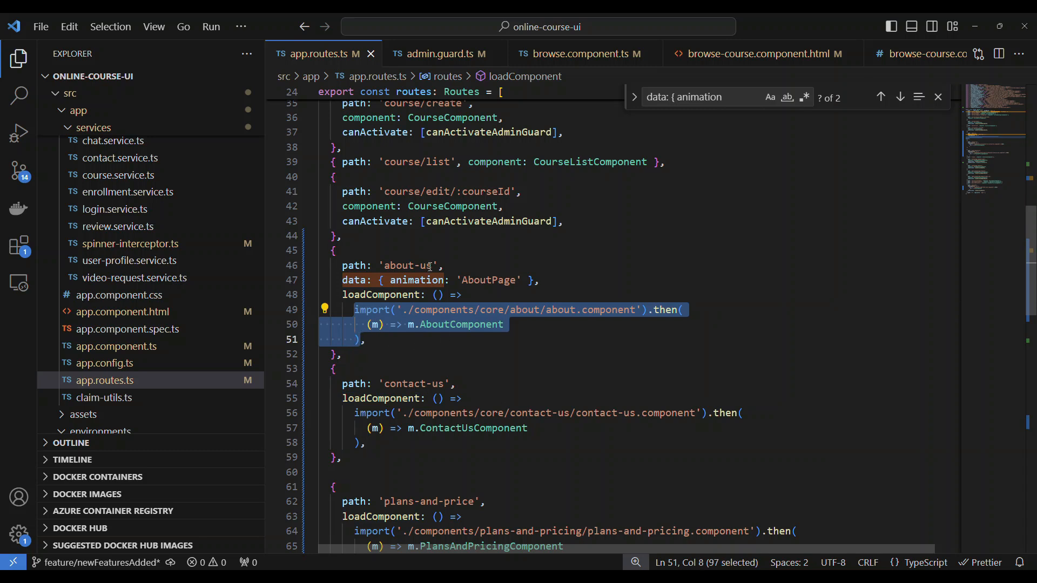
# Select AboutComponent in the about-us route, then scroll through the plans-and-price and later routes.
pyautogui.click(446, 324)
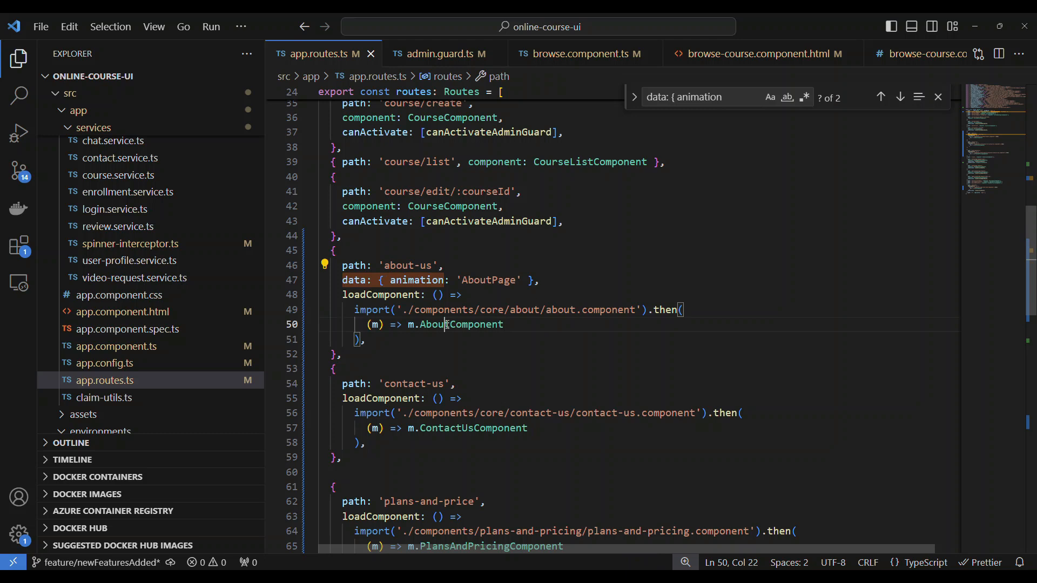
pyautogui.doubleClick(460, 324)
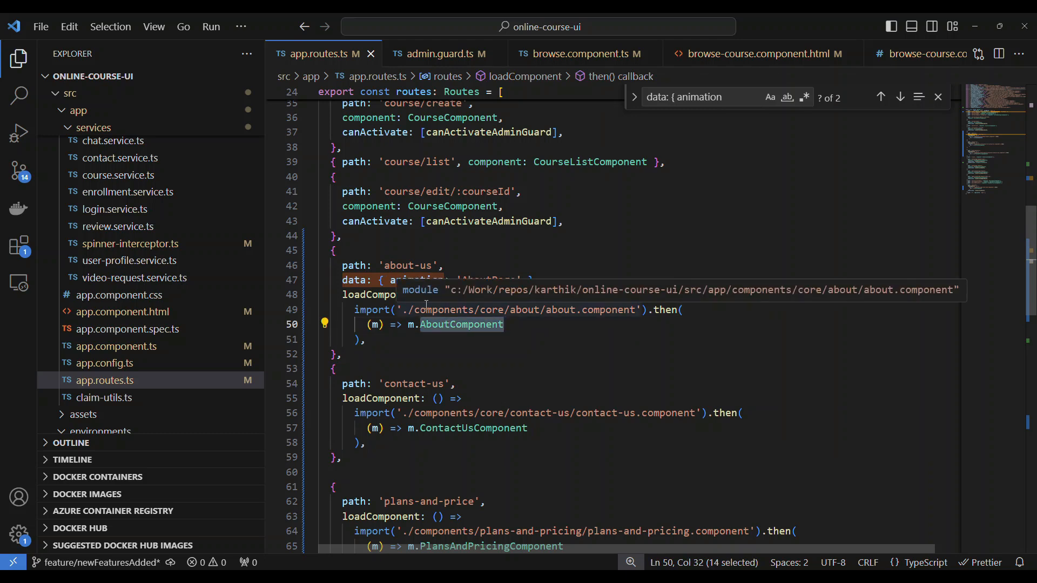
pyautogui.moveTo(437, 273)
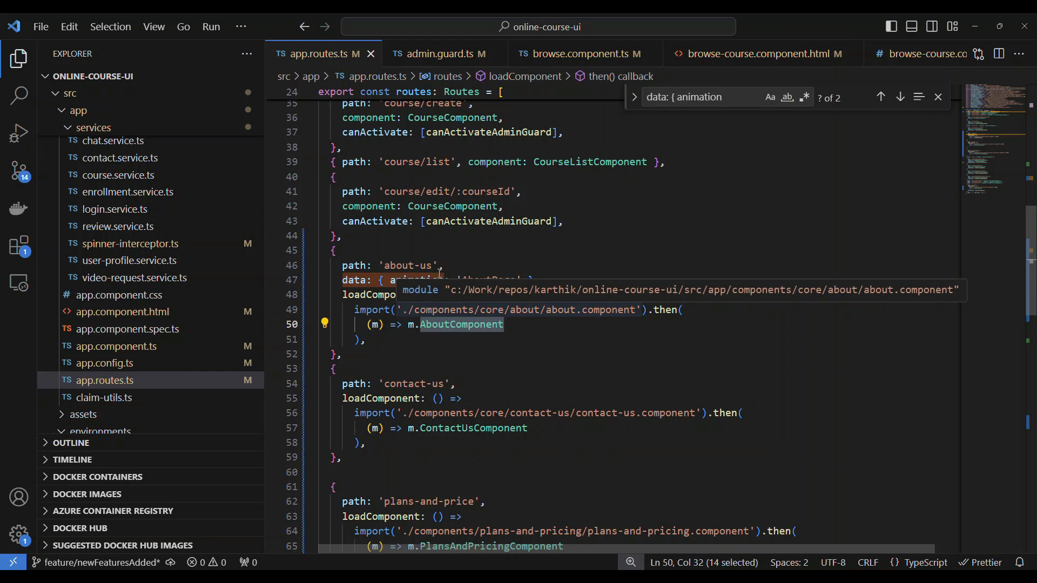
pyautogui.scroll(-3)
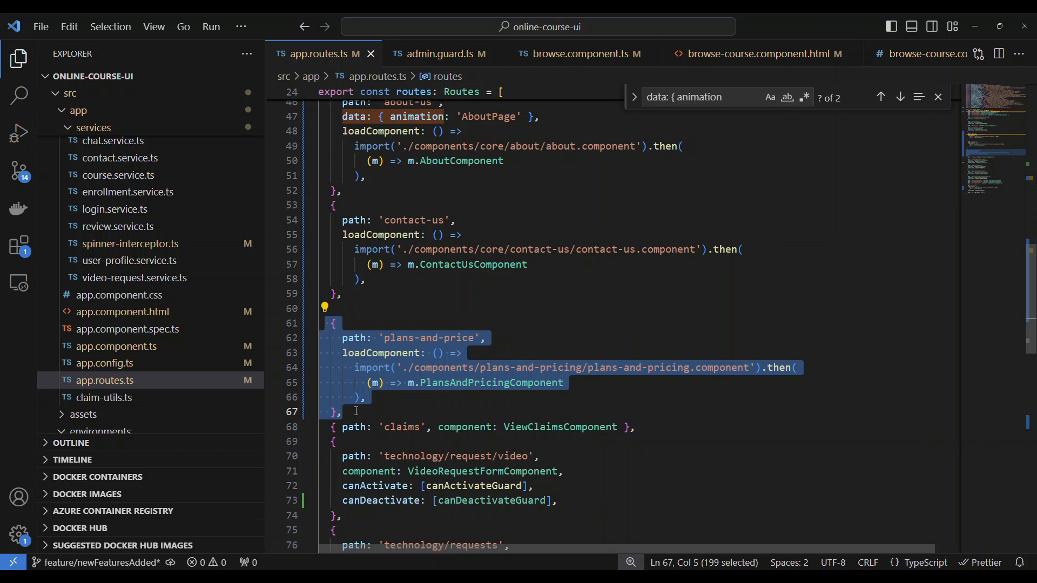
pyautogui.scroll(-3)
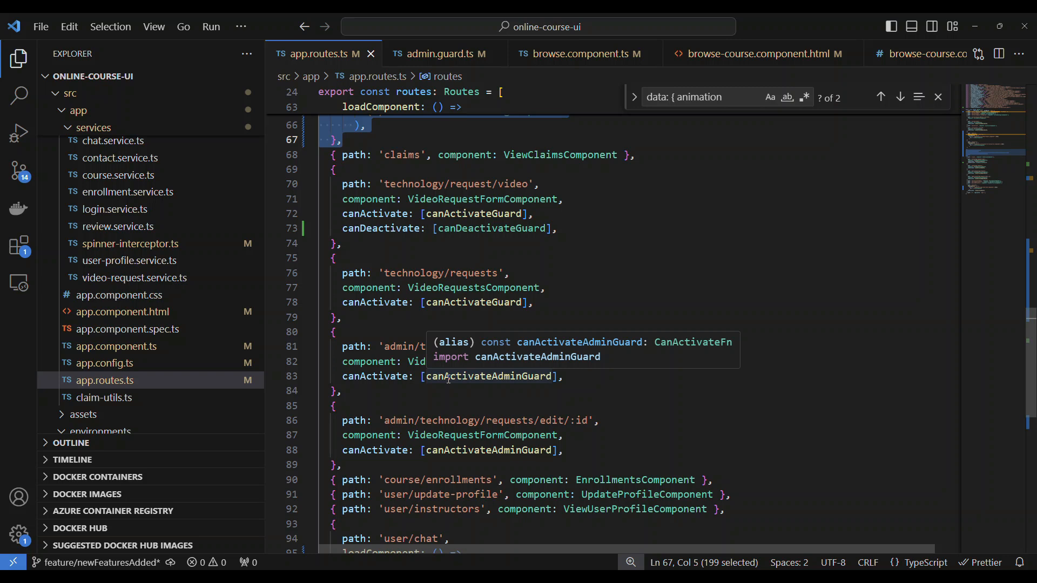
pyautogui.scroll(3)
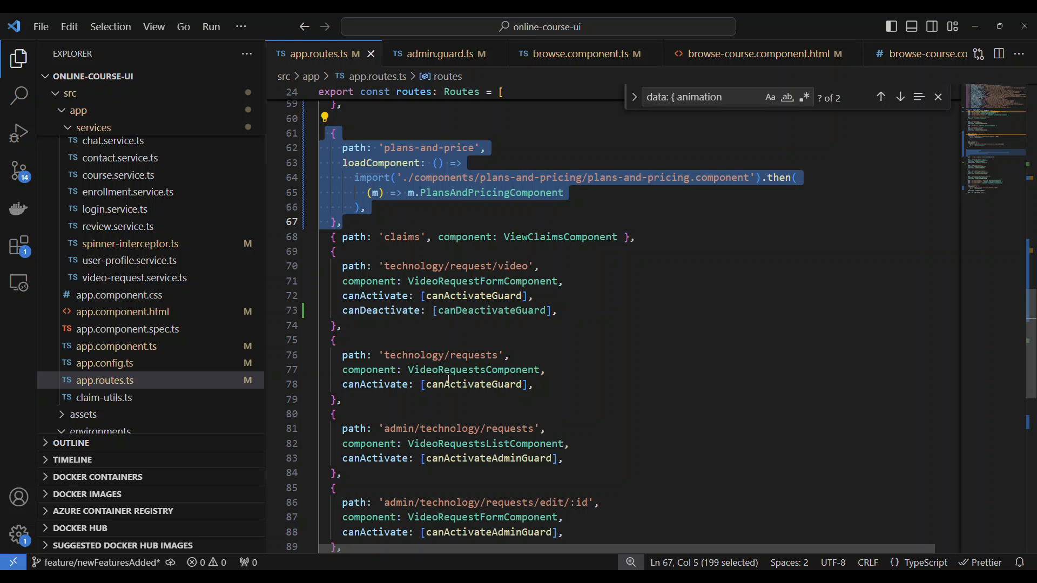
pyautogui.moveTo(258, 18)
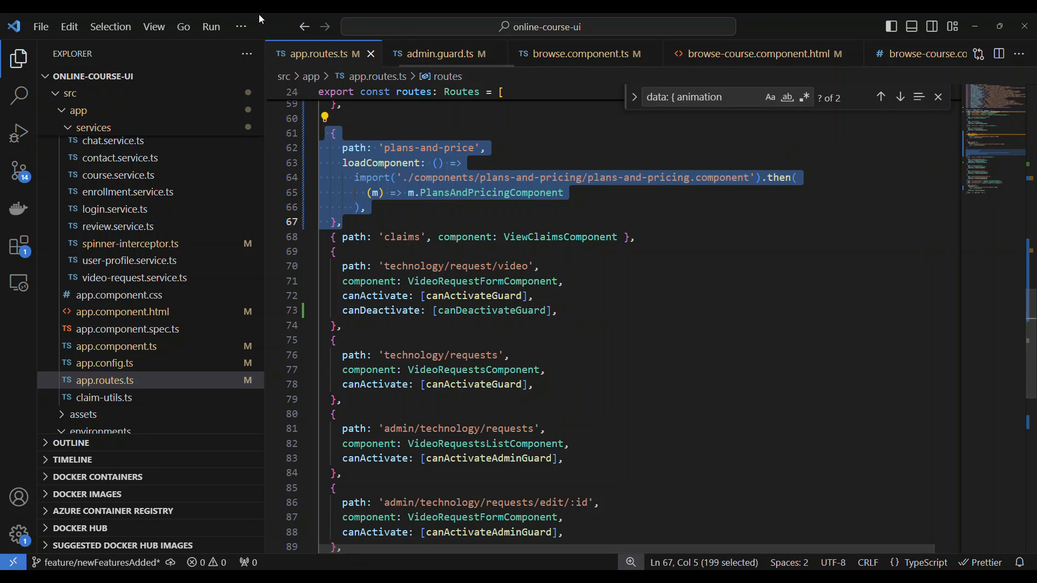
# Run ng build --prod in a new integrated terminal, then plain ng build after the flag is rejected.
pyautogui.click(241, 27)
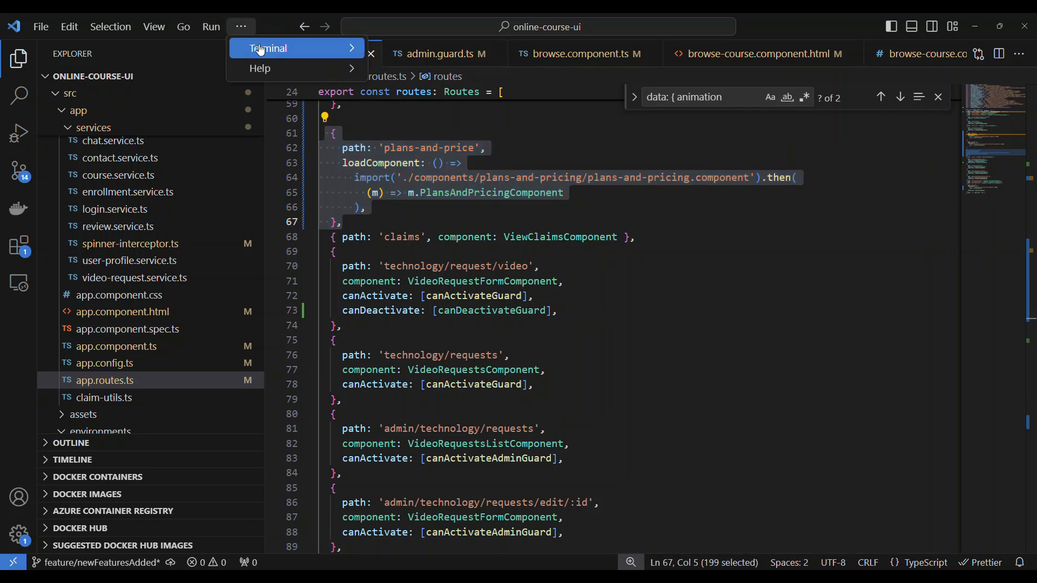
pyautogui.click(268, 47)
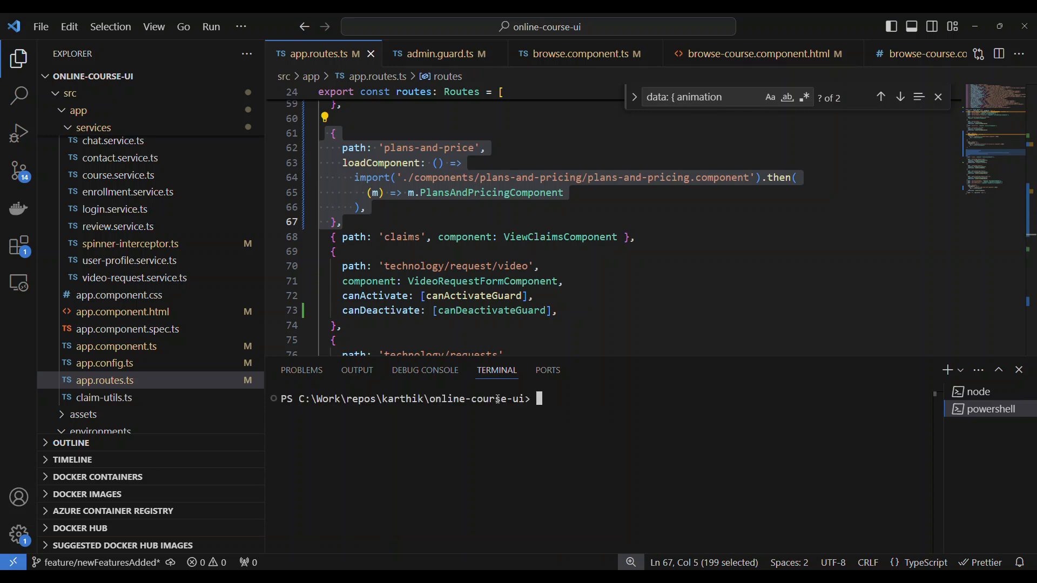
pyautogui.write('ng build --prod')
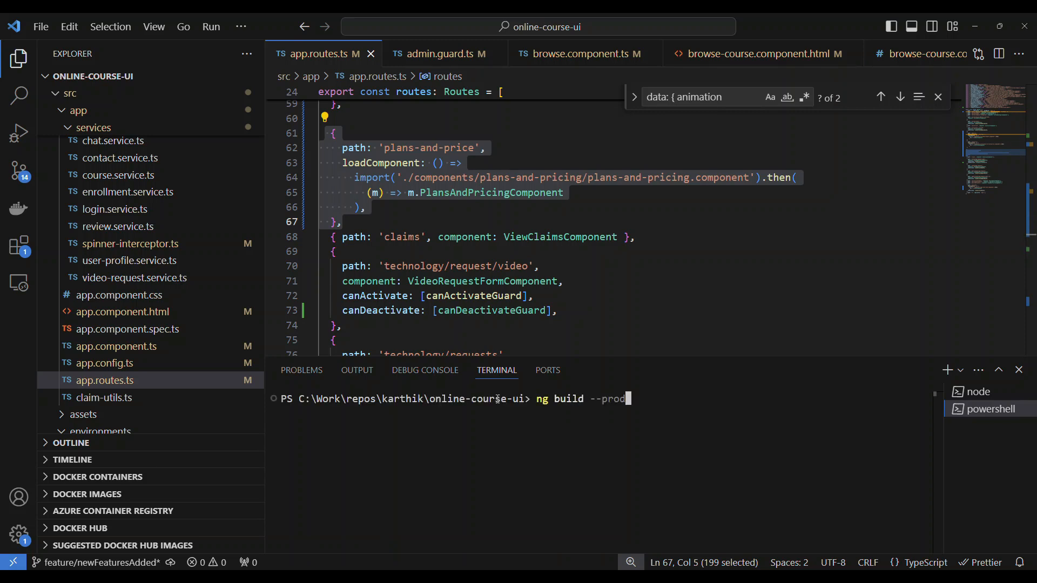
pyautogui.press('Return')
pyautogui.write('ng build')
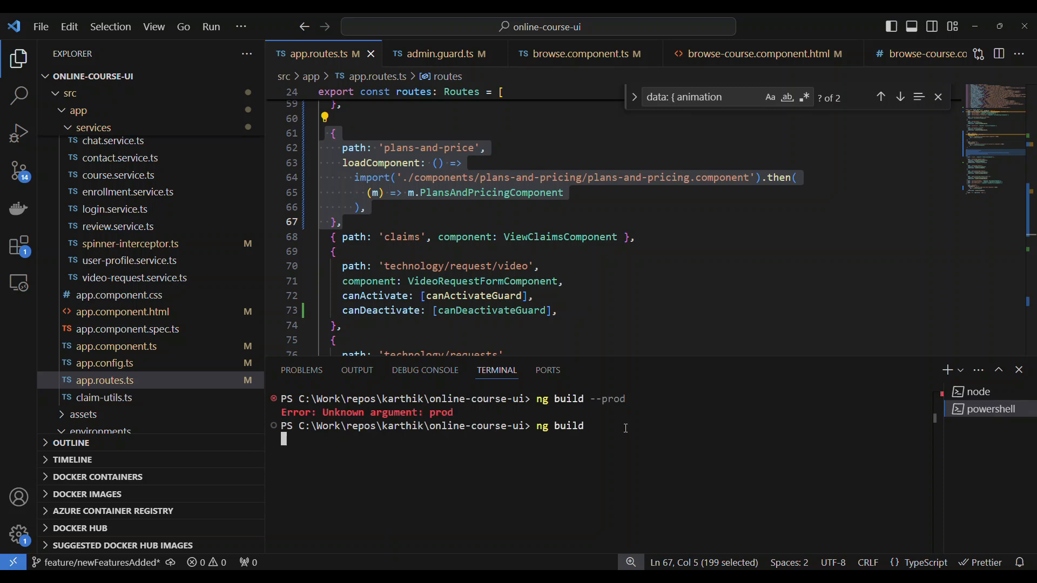
pyautogui.press('Return')
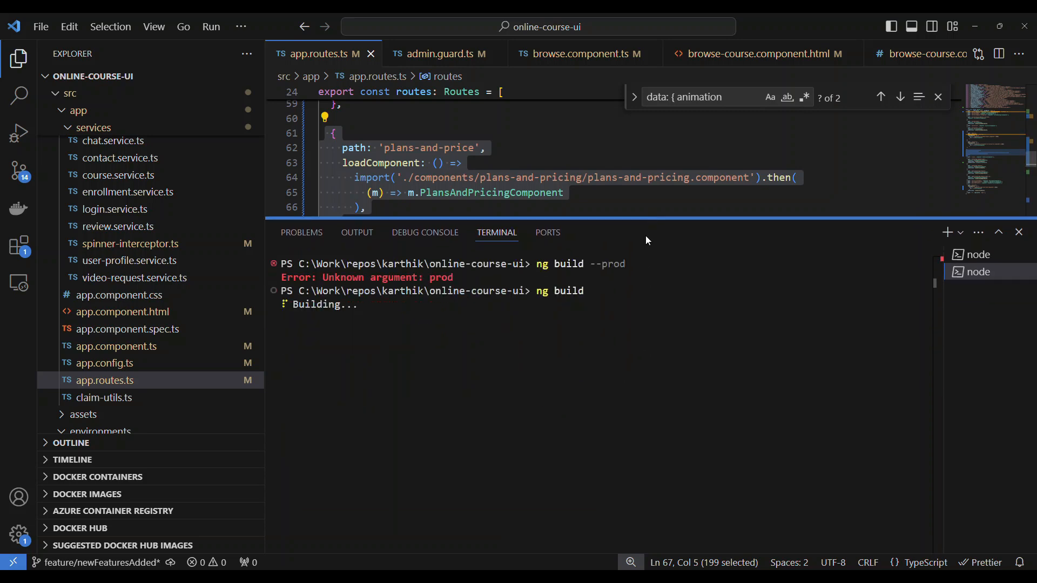
pyautogui.moveTo(647, 365)
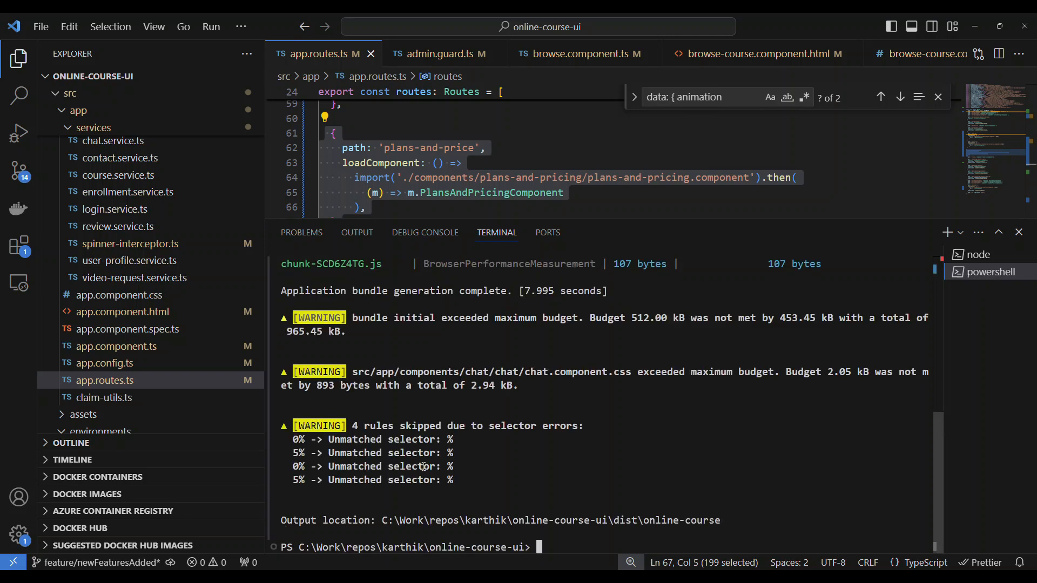
# Scroll to the Lazy chunk files table and highlight the plans-and-pricing chunk's 130 bytes size.
pyautogui.scroll(3)
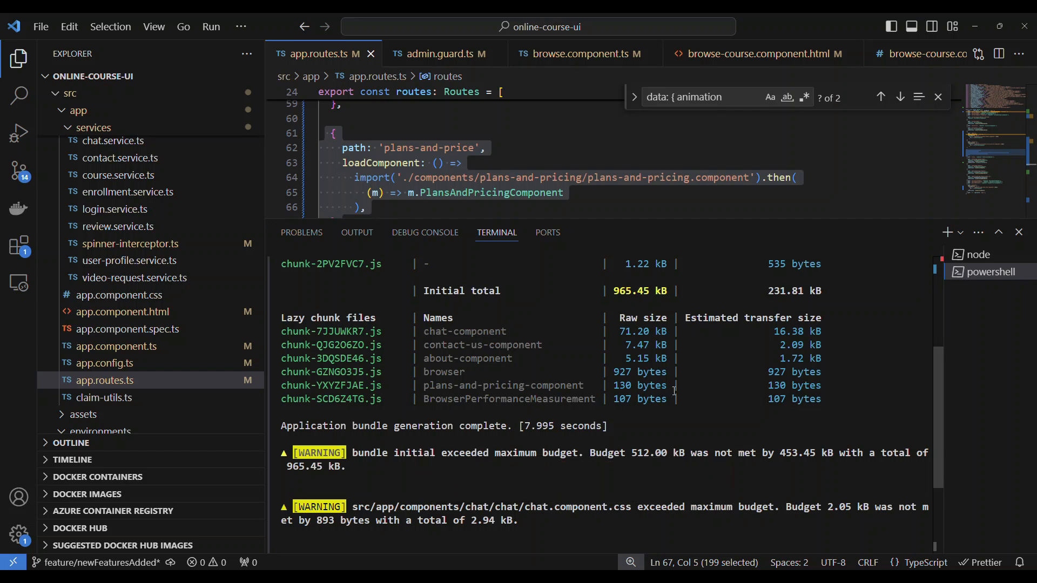
pyautogui.doubleClick(638, 385)
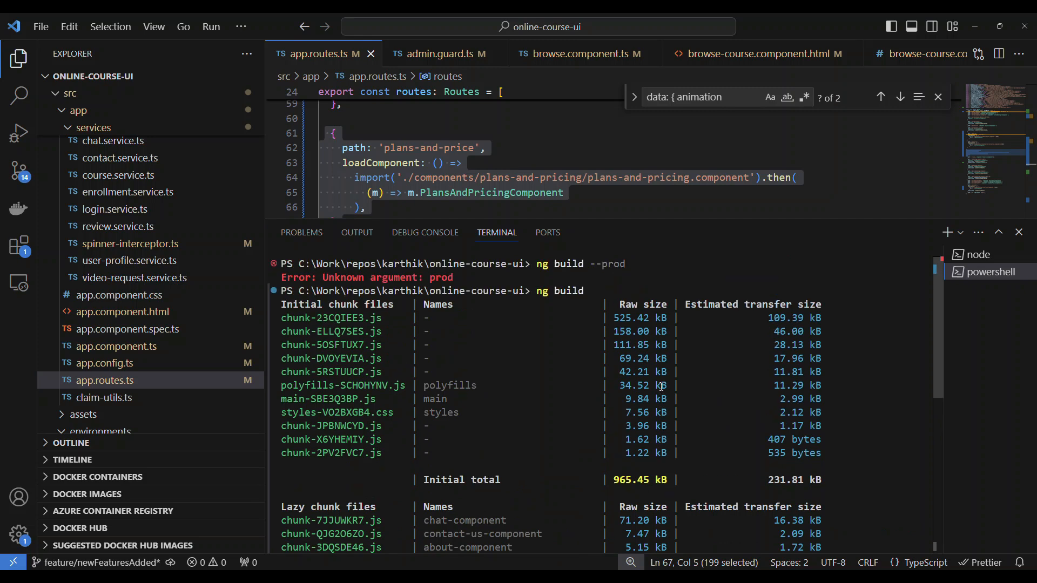
pyautogui.scroll(-3)
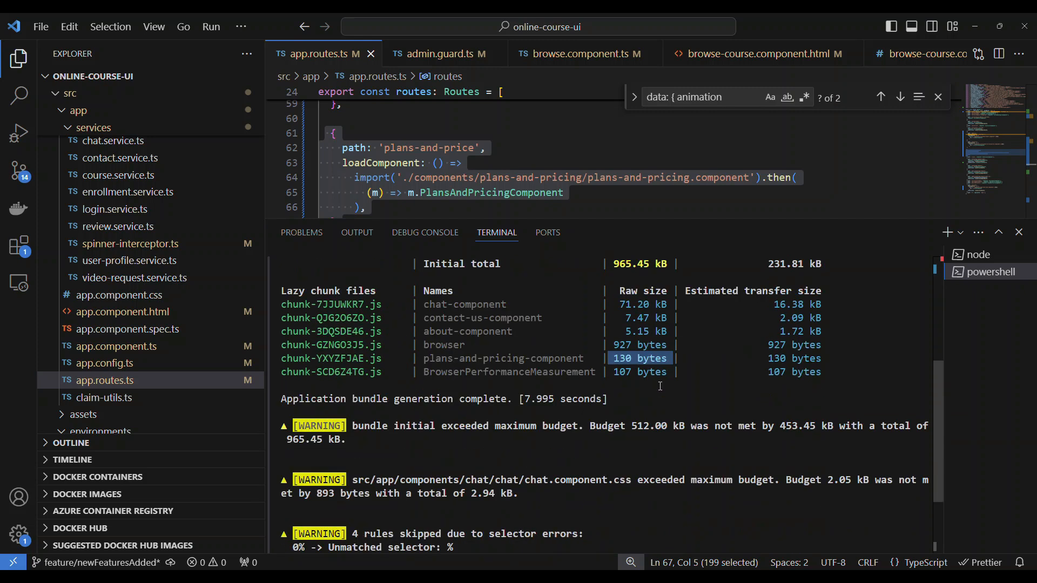